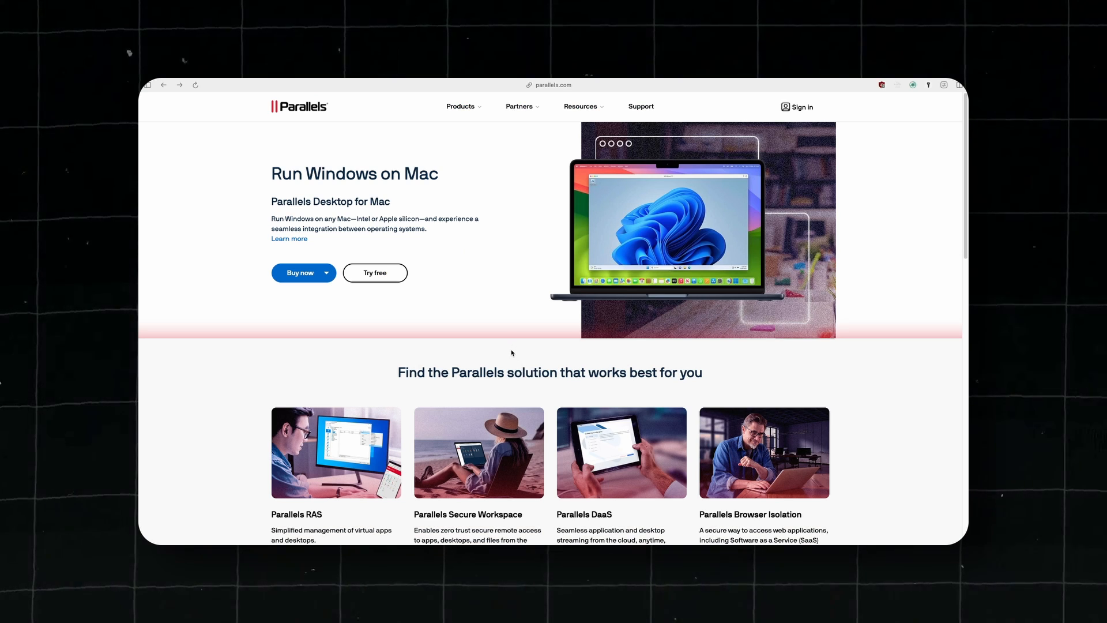
- View Parallels Desktop plans, open Microsoft's Windows 11 on Mac article, and highlight its Parallels paragraph
left_click(326, 273)
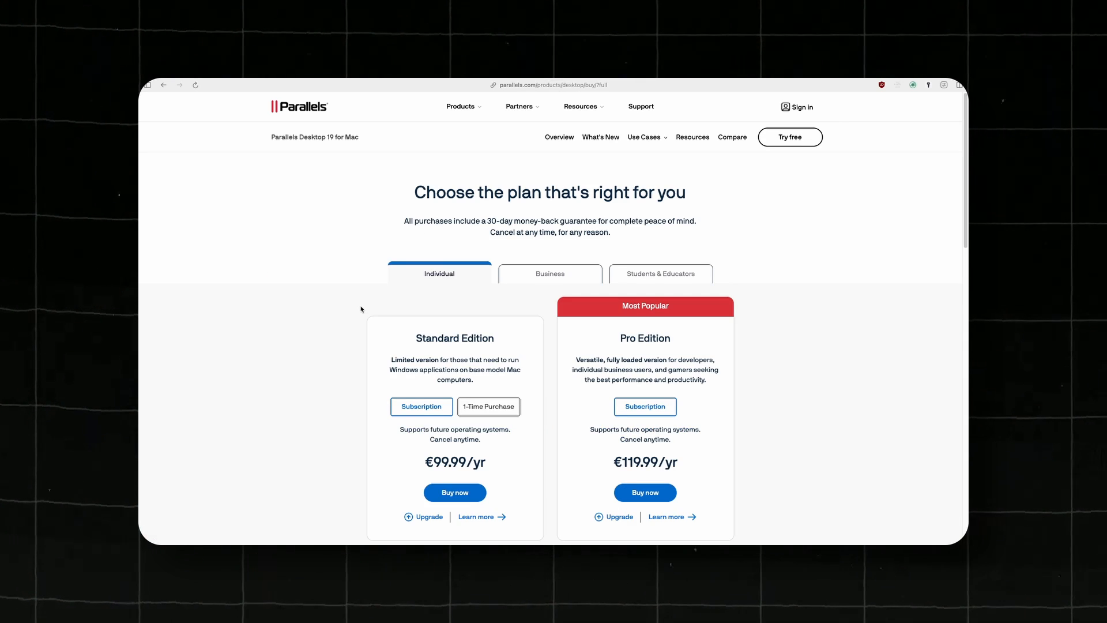
left_click(487, 406)
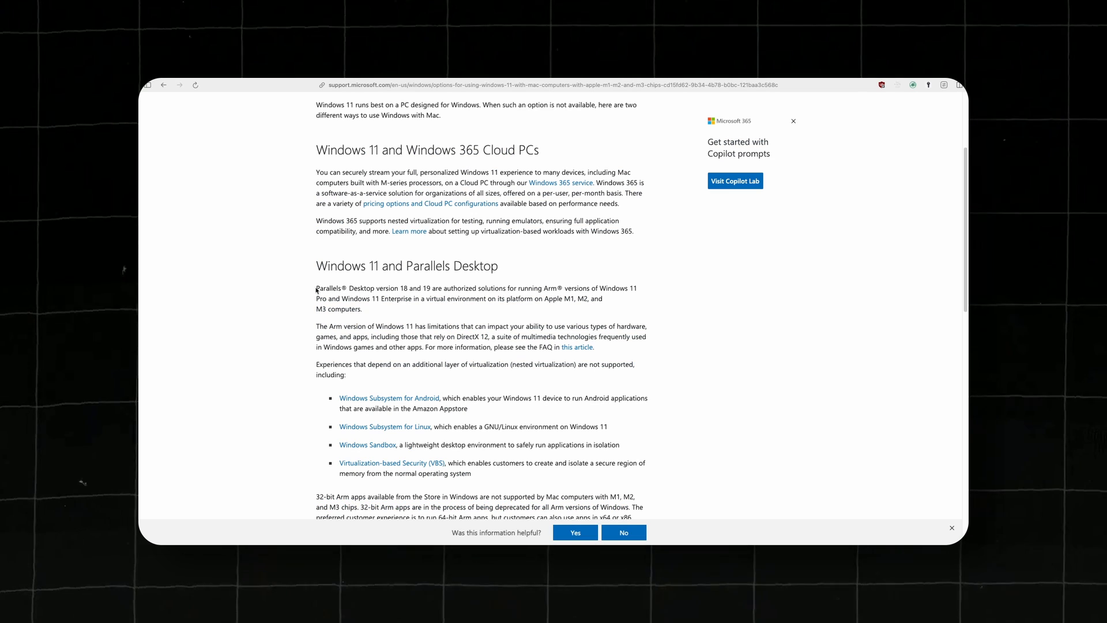
left_click_drag(317, 289, 604, 299)
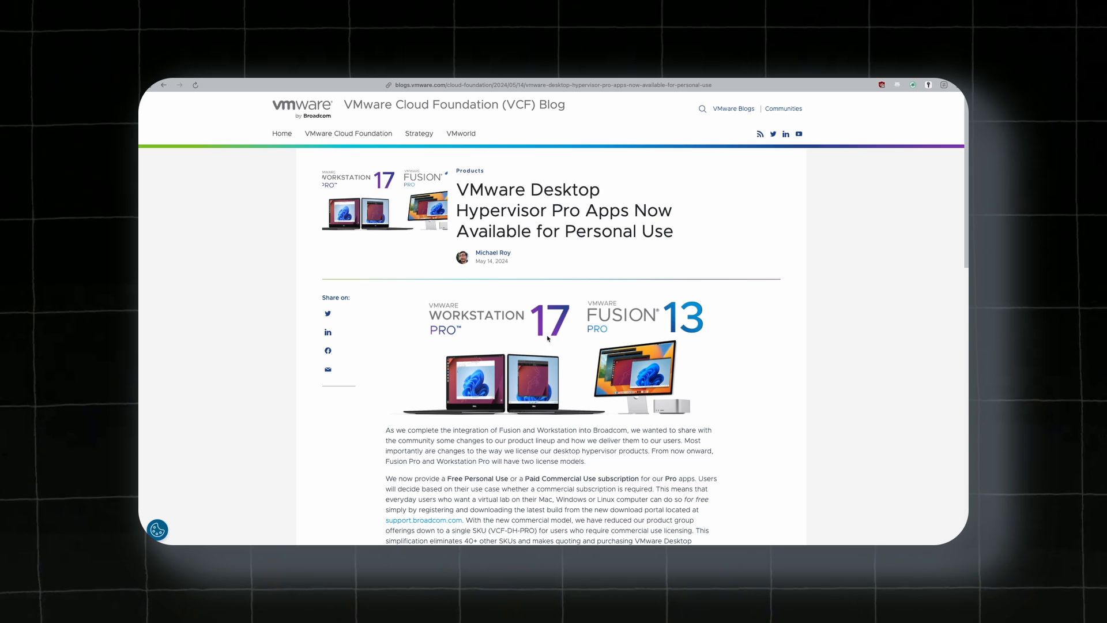
- Scroll the VMware blog post and follow its support.broadcom.com download-portal link
scroll("down", 3)
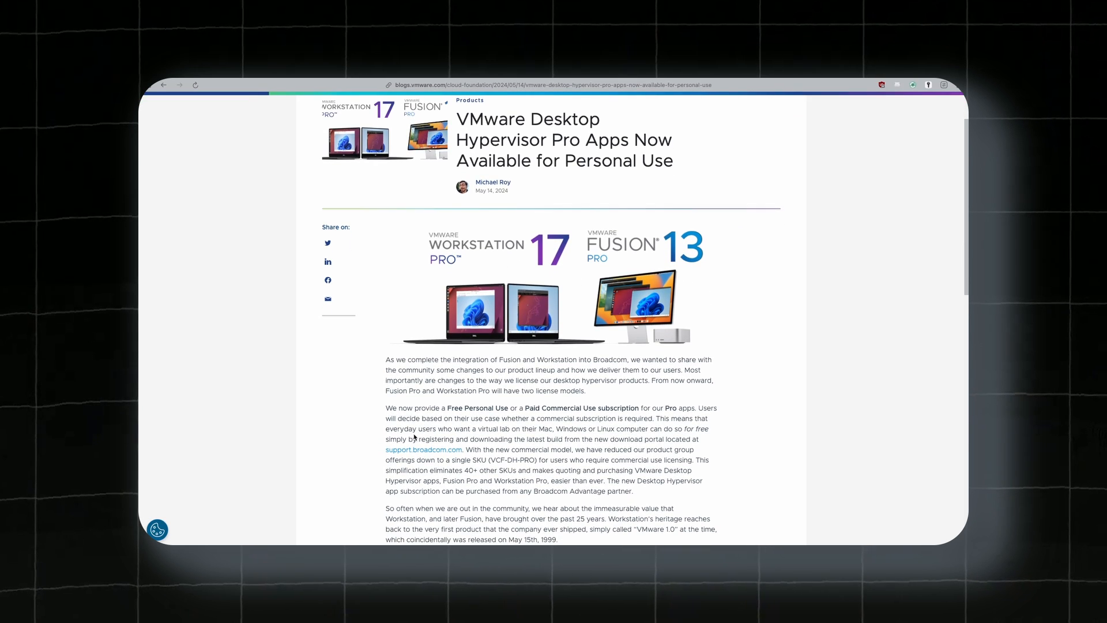
mouse_move(424, 450)
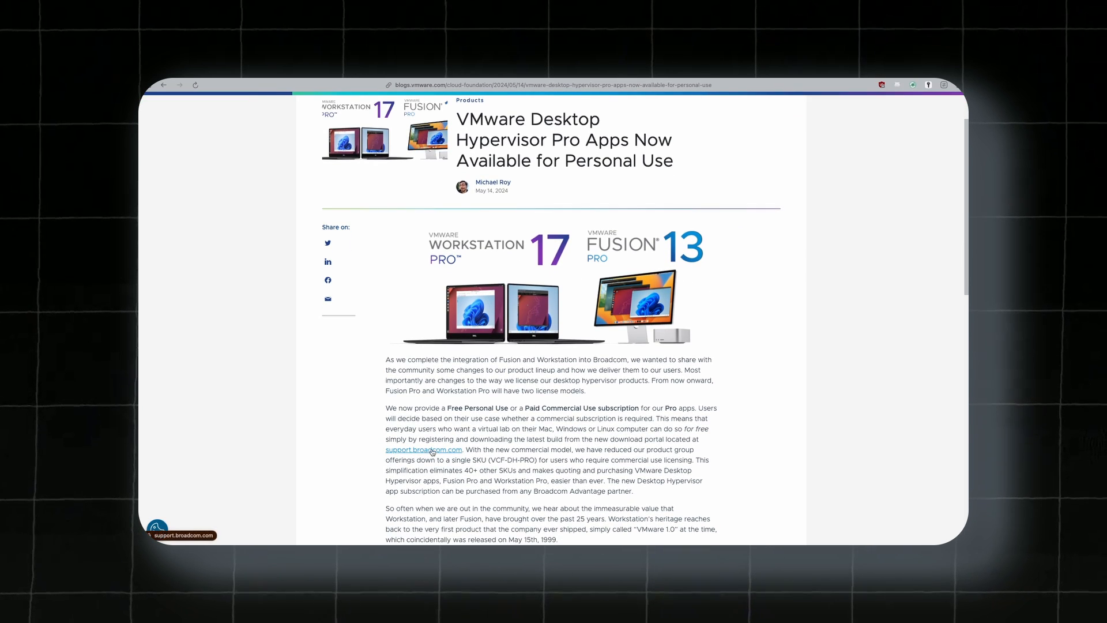
left_click(424, 450)
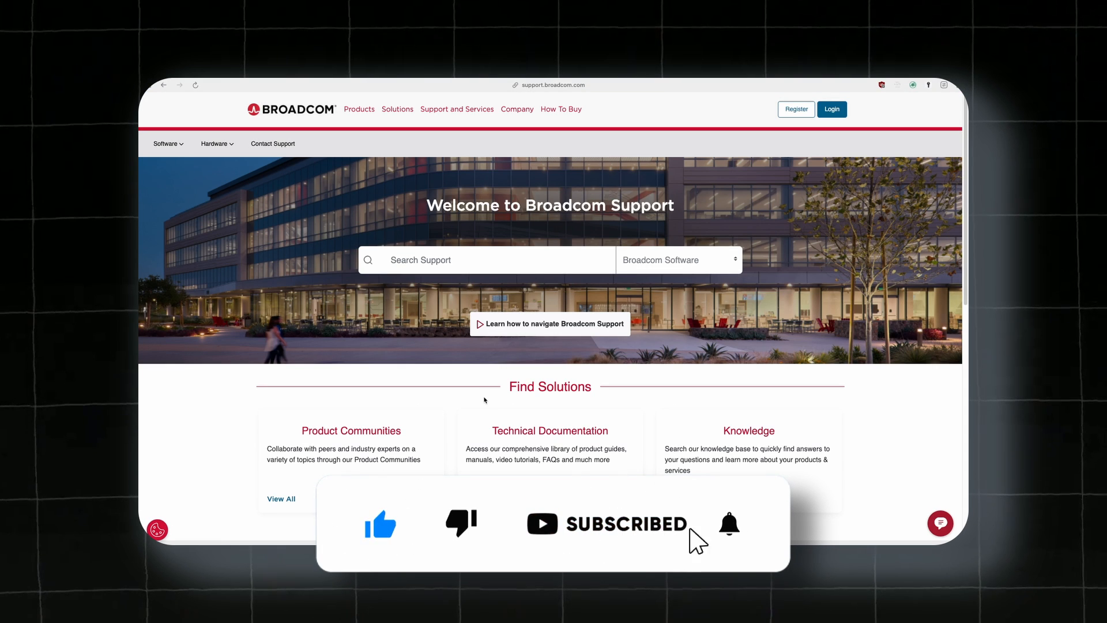
- Go through Broadcom account registration and sign in to reach the Enterprise Software dashboard
left_click(730, 524)
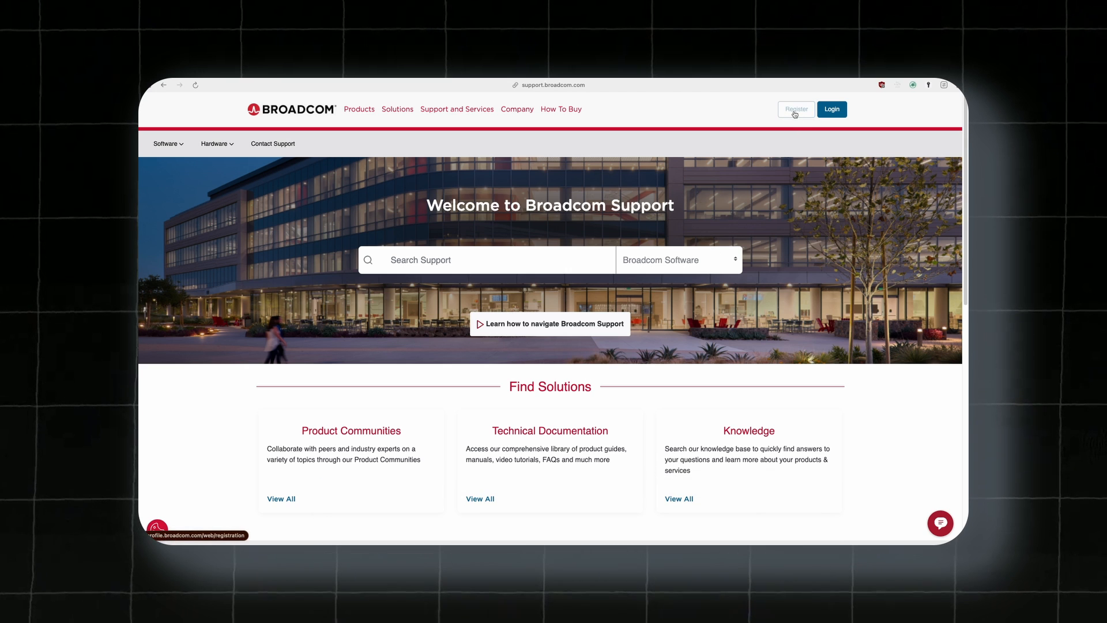
left_click(796, 109)
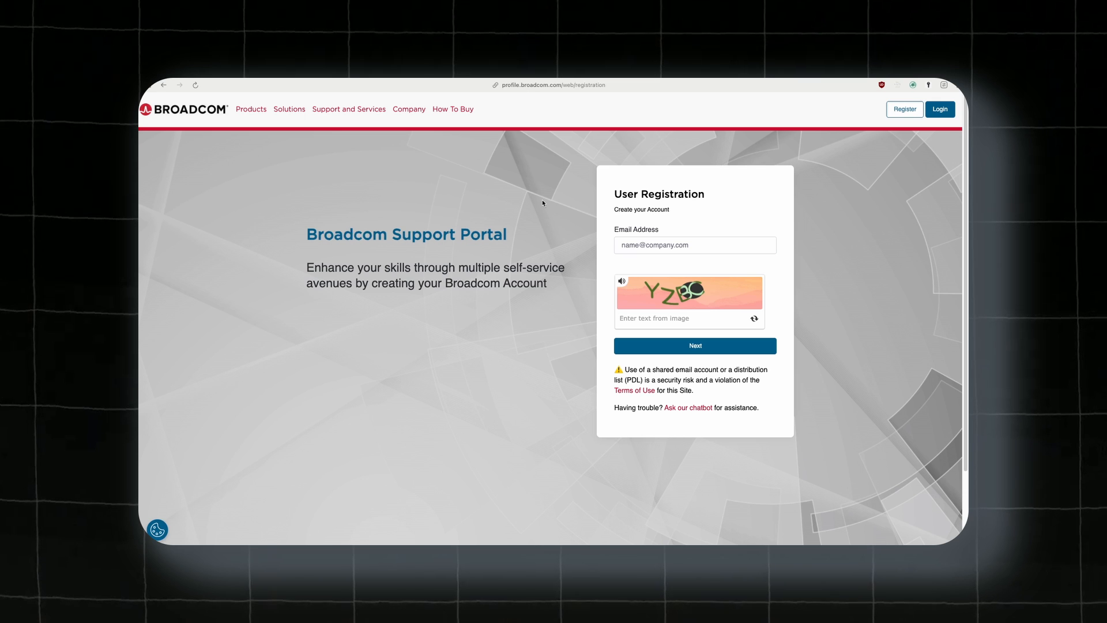
left_click(695, 245)
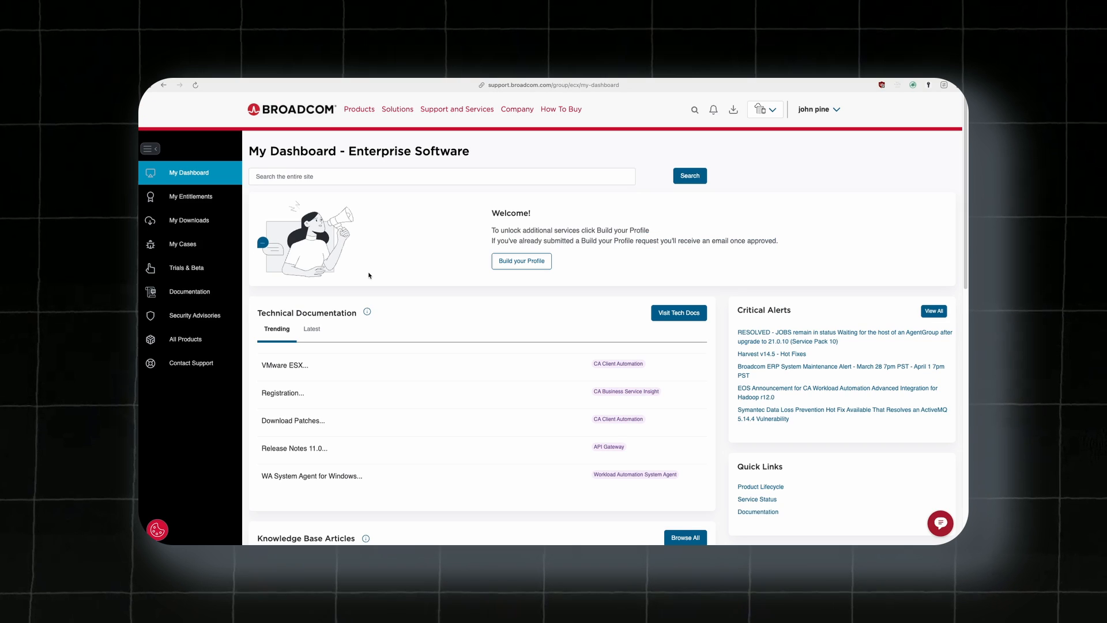
mouse_move(569, 91)
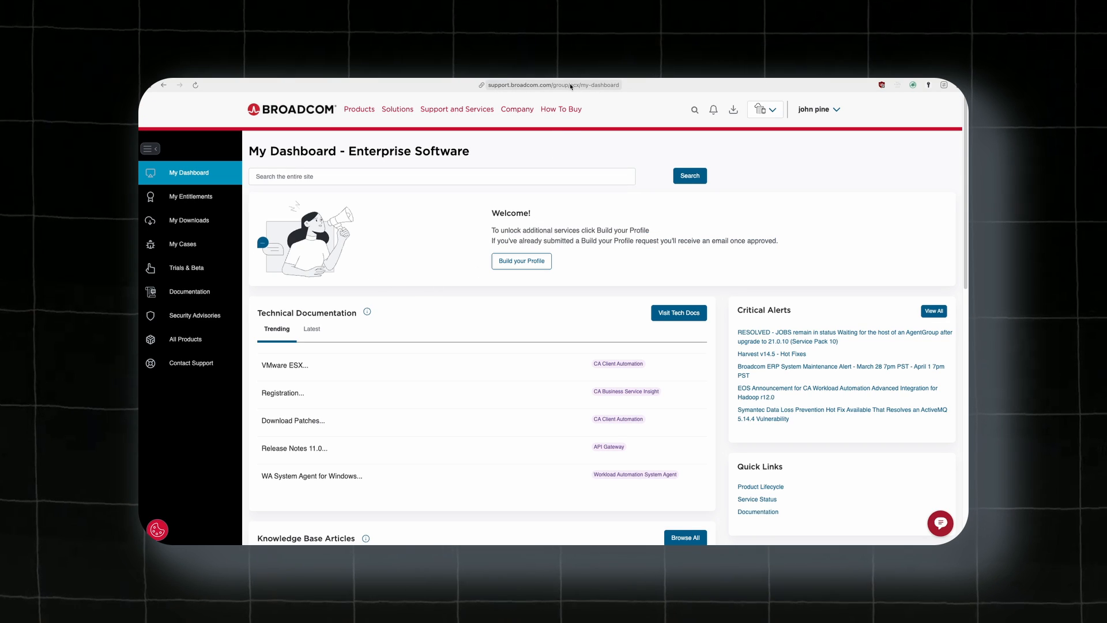
- Navigate via the address bar to the VMware Fusion downloads URL
left_click(551, 85)
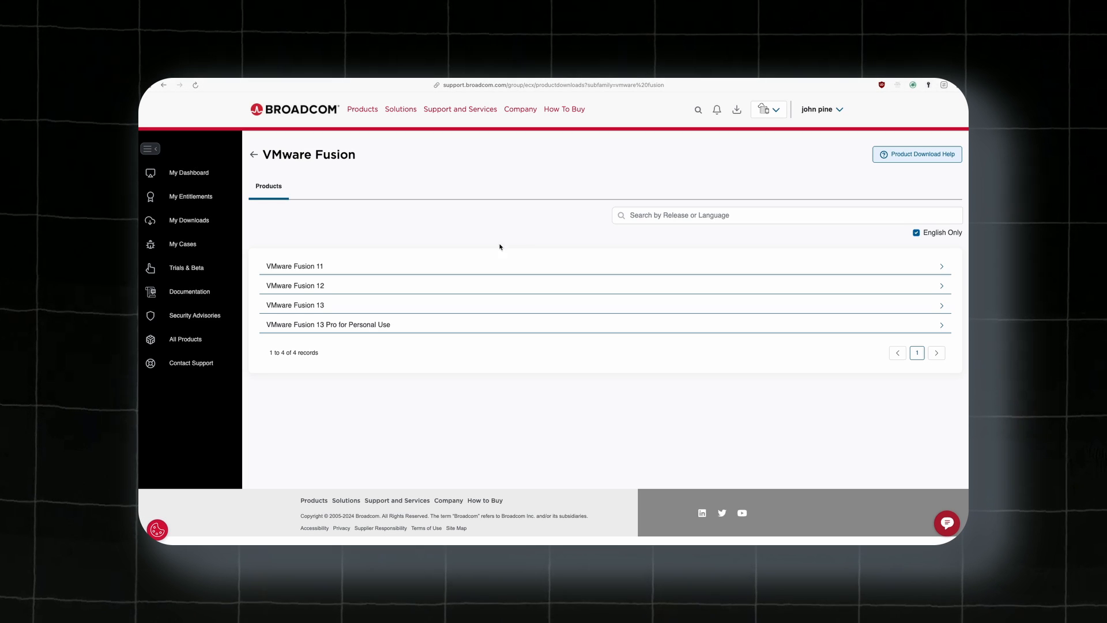
mouse_move(332, 267)
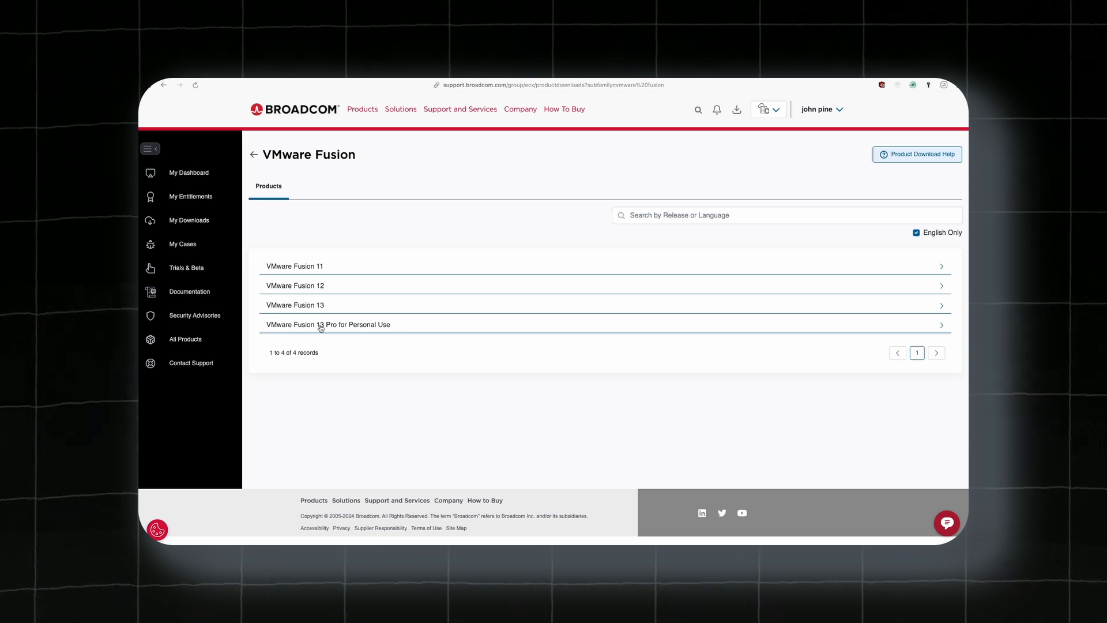
- Expand Fusion 13 Pro for Personal Use and open release 13.5.2's universal installer files
left_click(327, 324)
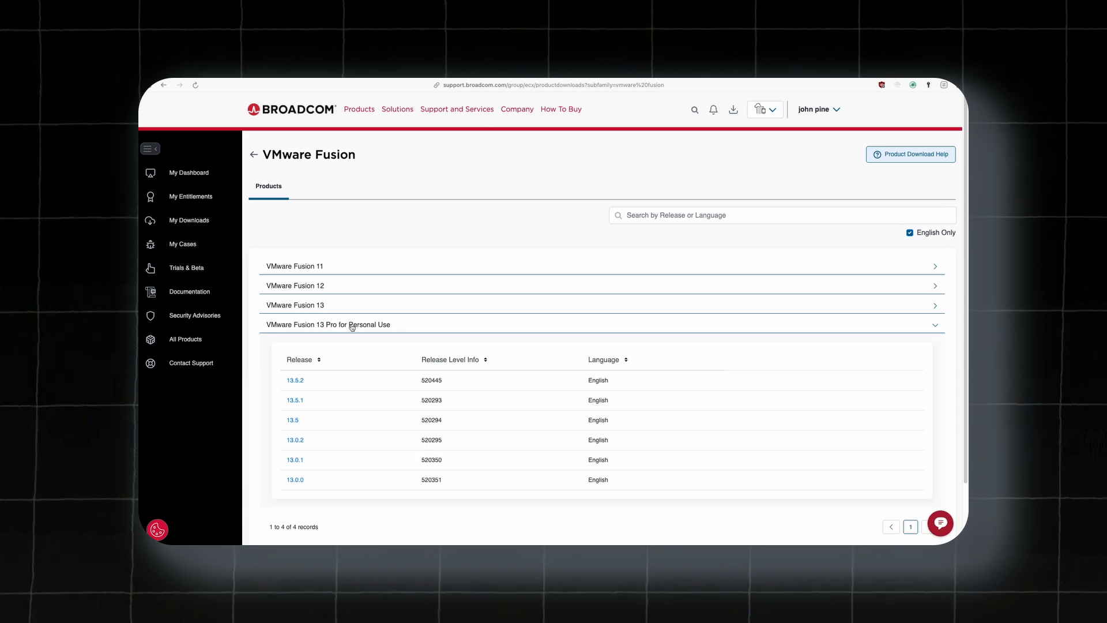
scroll("down", 3)
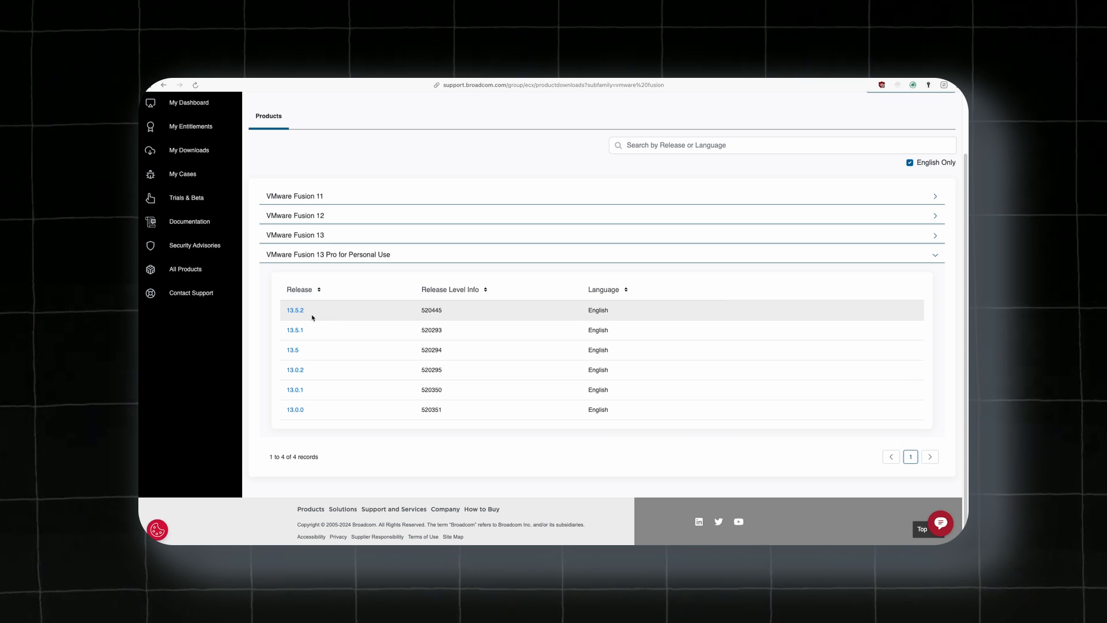
left_click(295, 310)
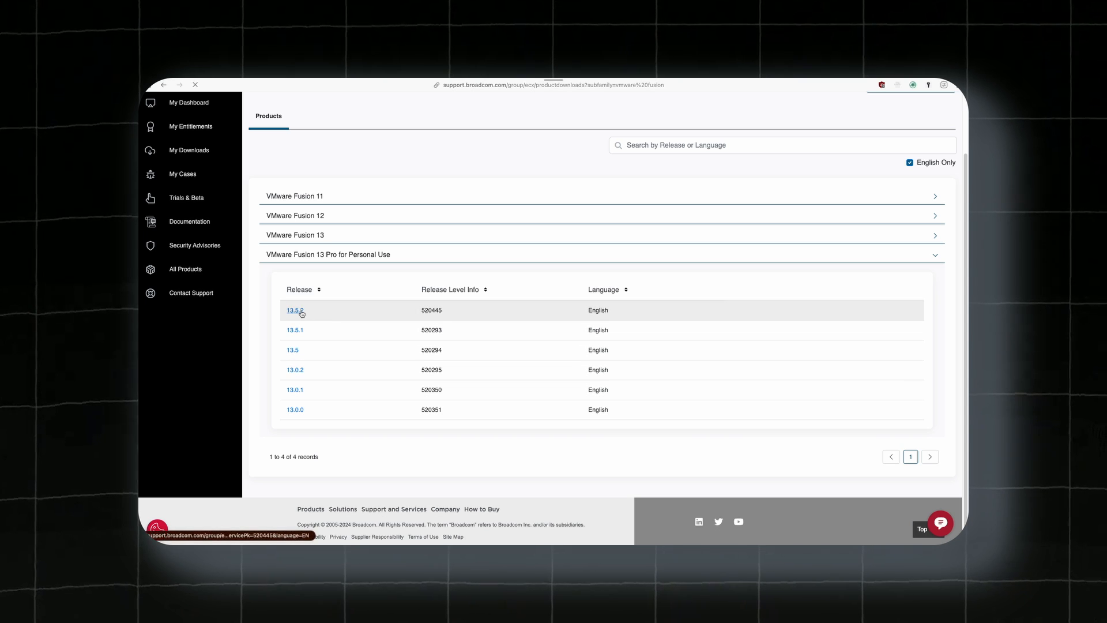
left_click(294, 310)
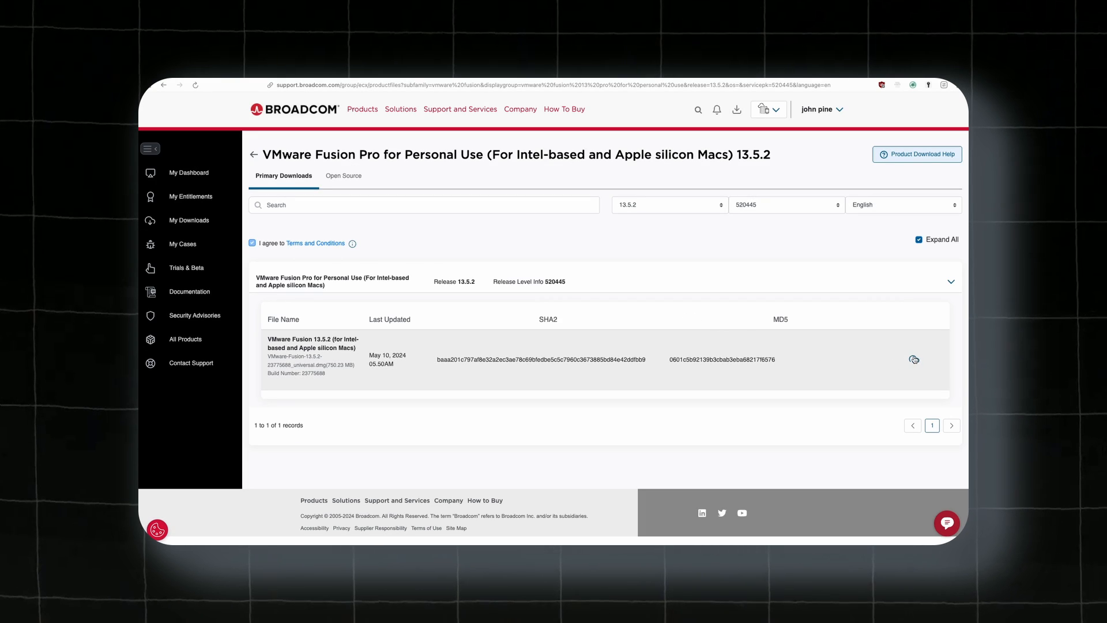
mouse_move(914, 358)
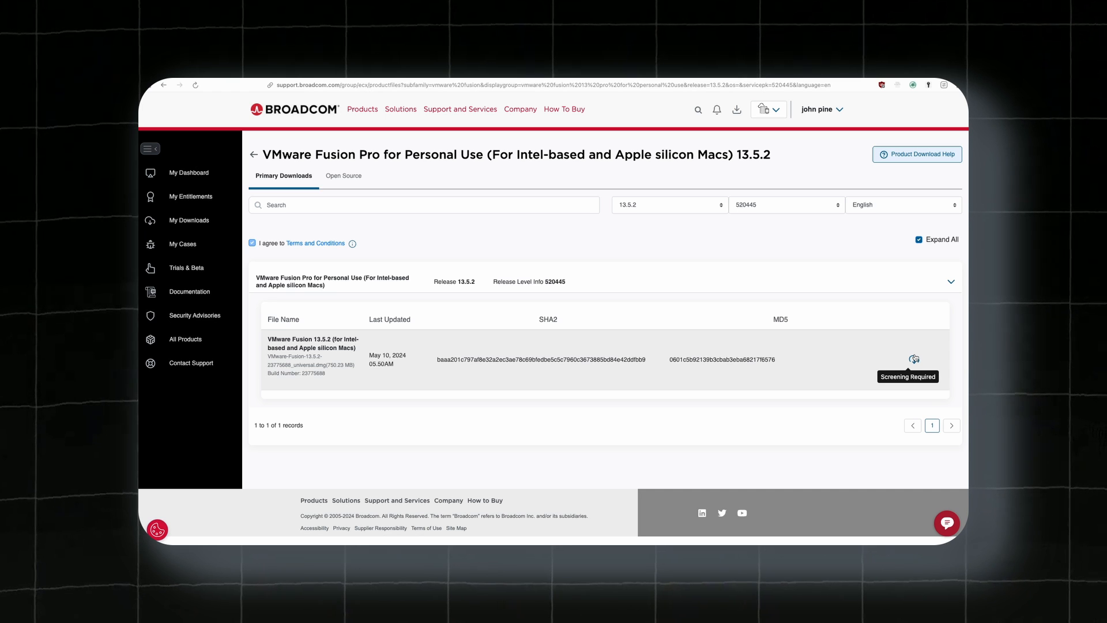
mouse_move(607, 243)
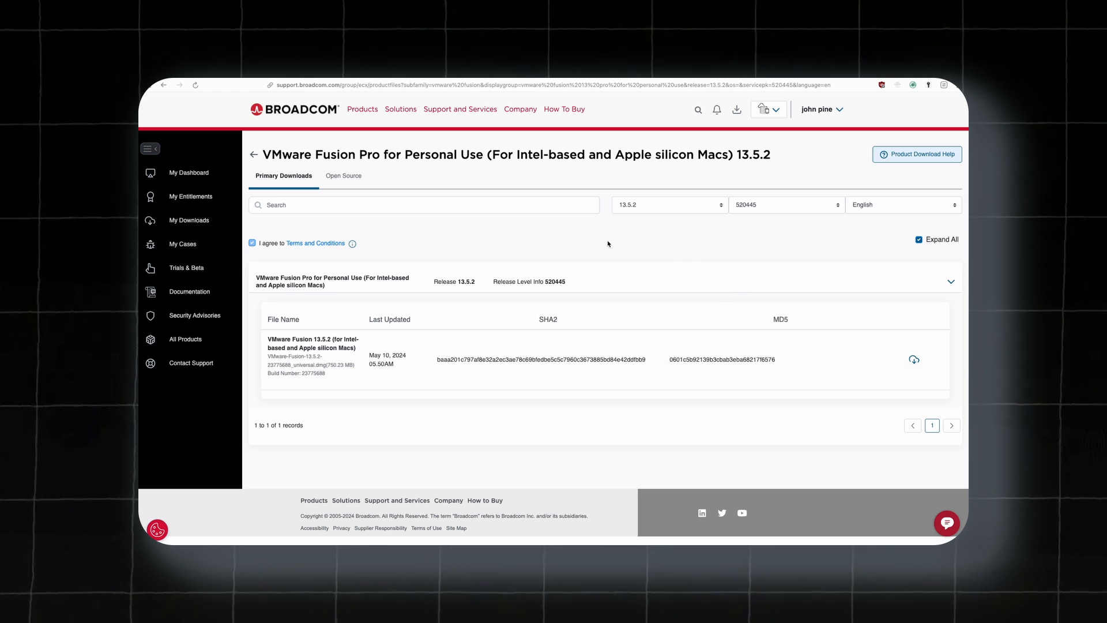
double_click(552, 154)
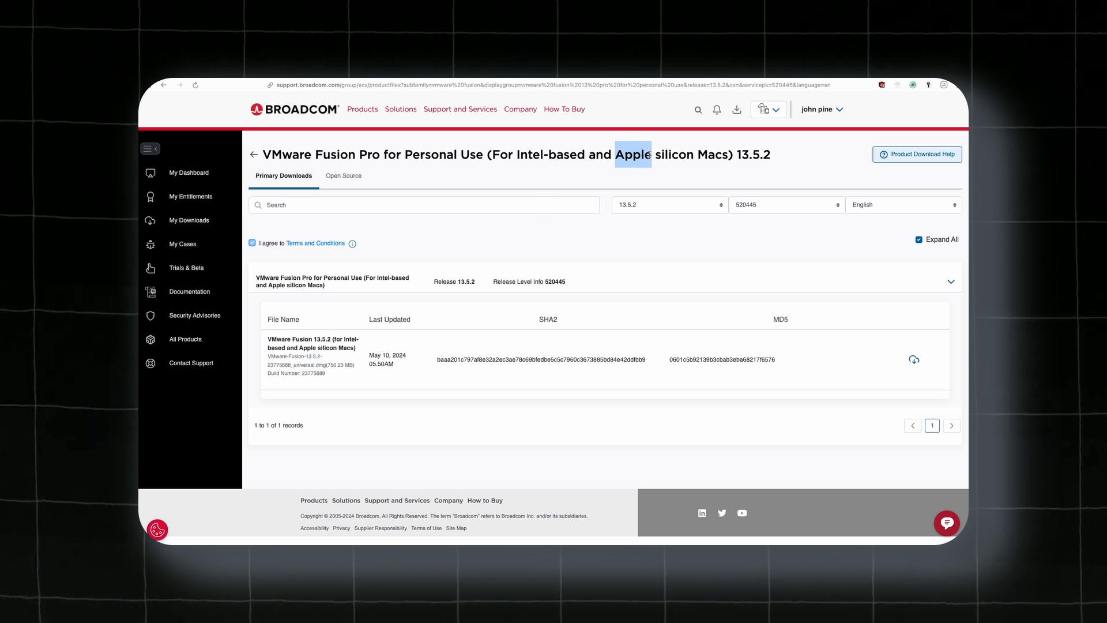
left_click_drag(614, 154, 720, 154)
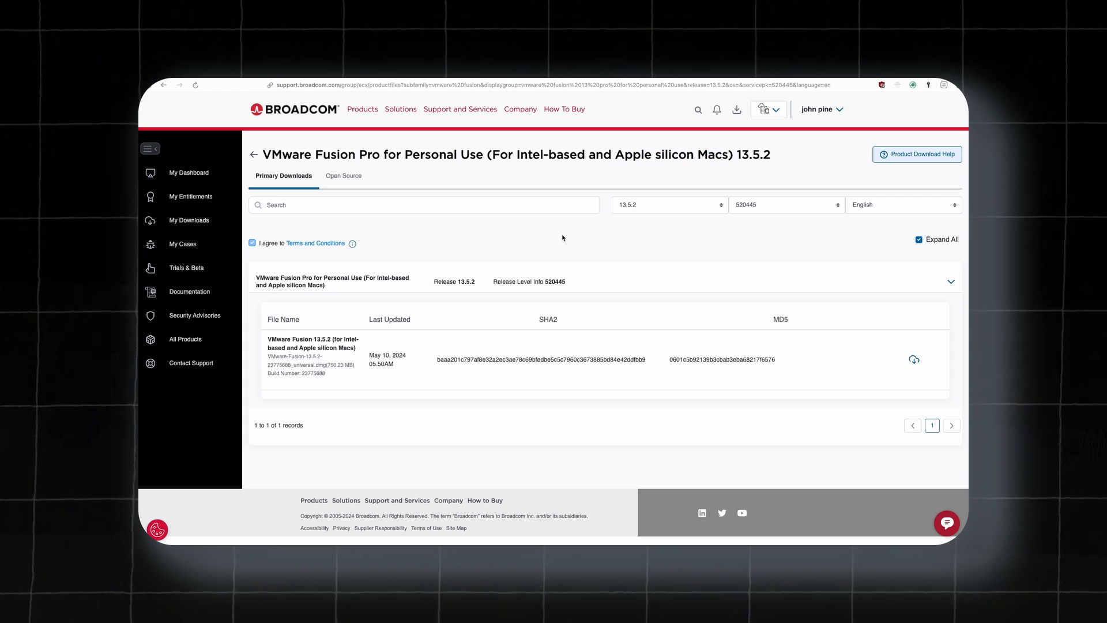
mouse_move(550, 239)
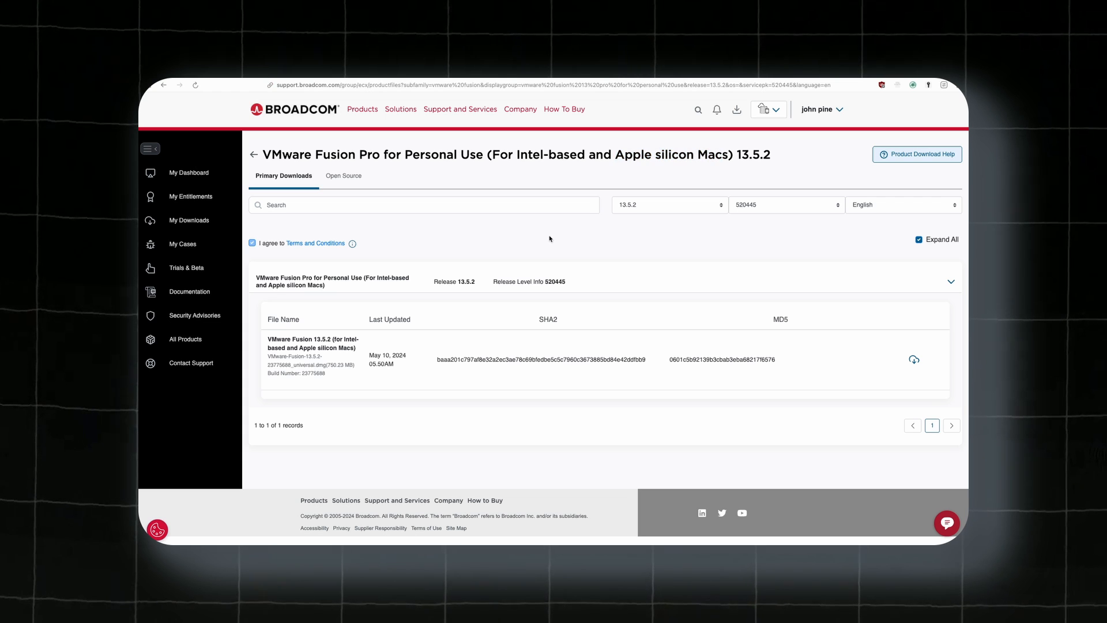
mouse_move(544, 237)
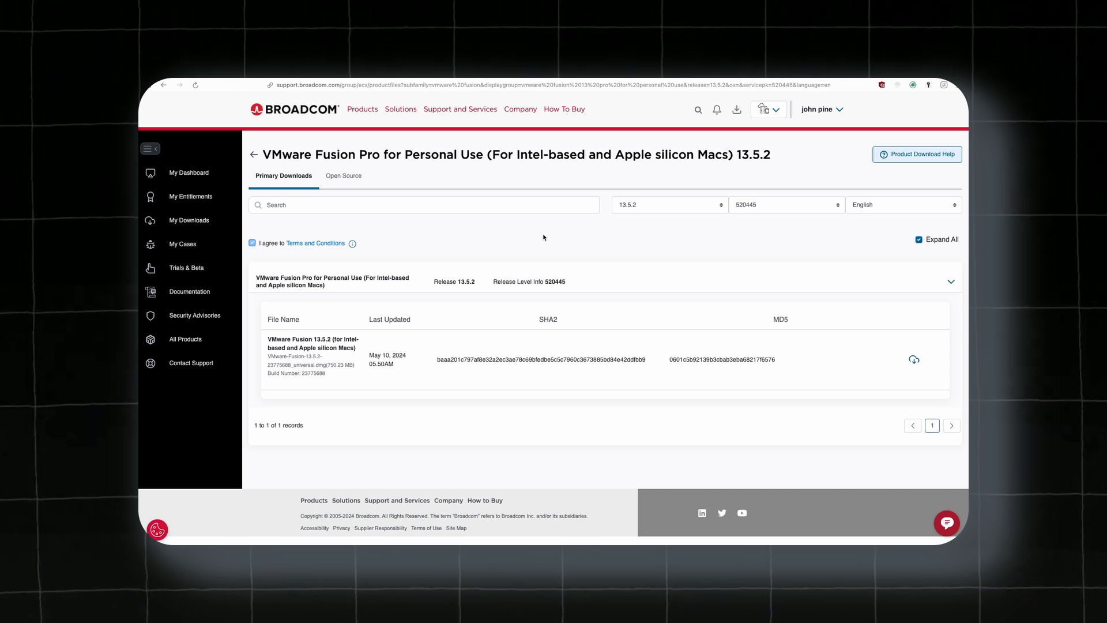
mouse_move(527, 244)
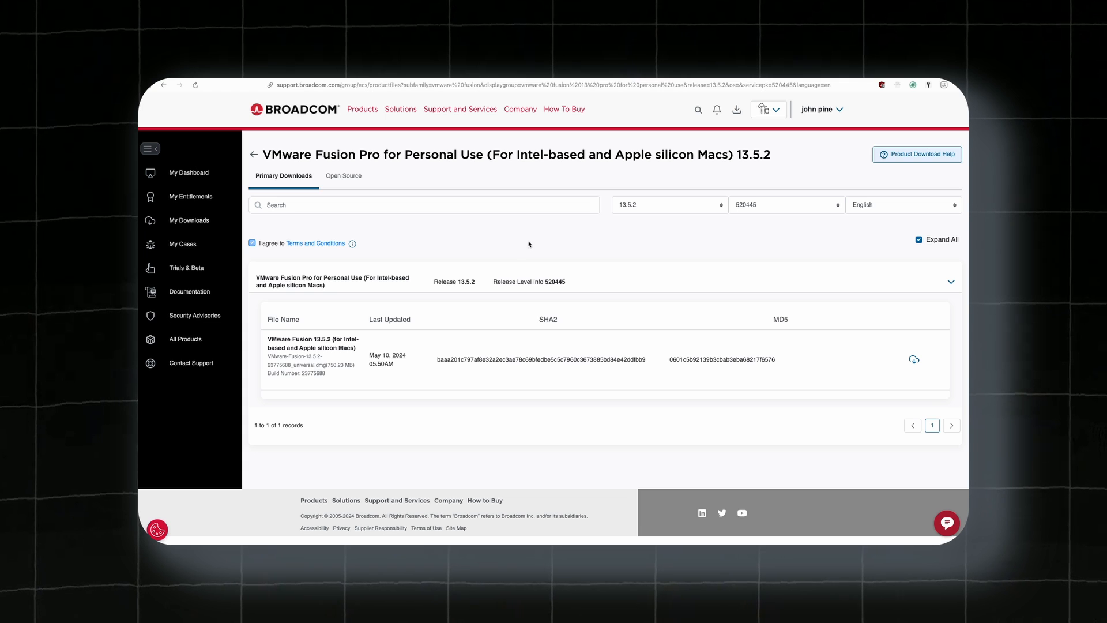
mouse_move(513, 245)
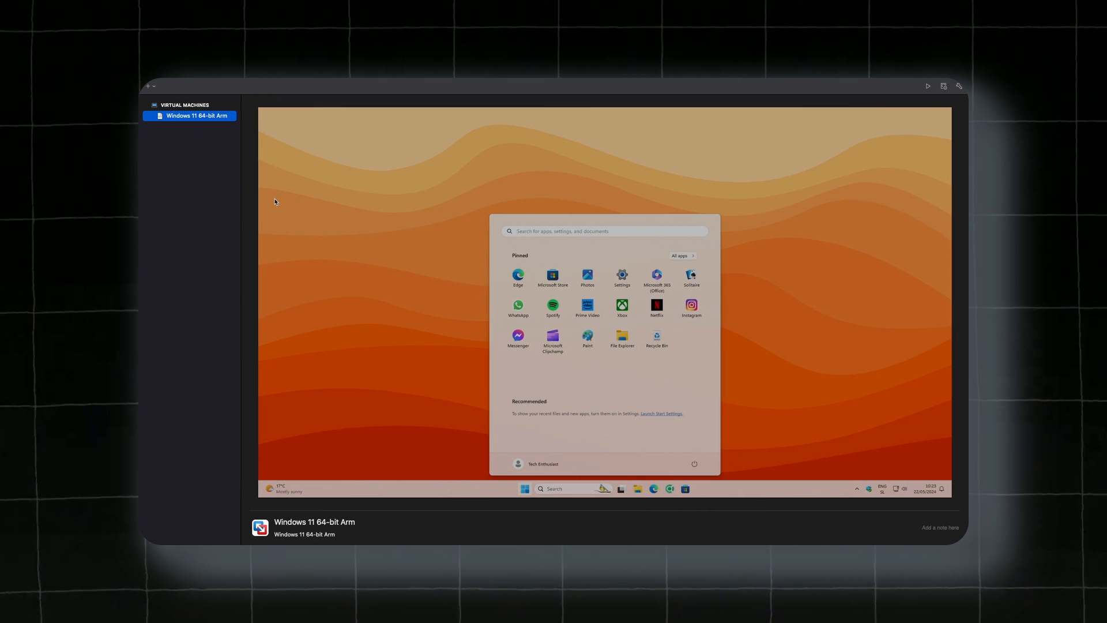
mouse_move(328, 211)
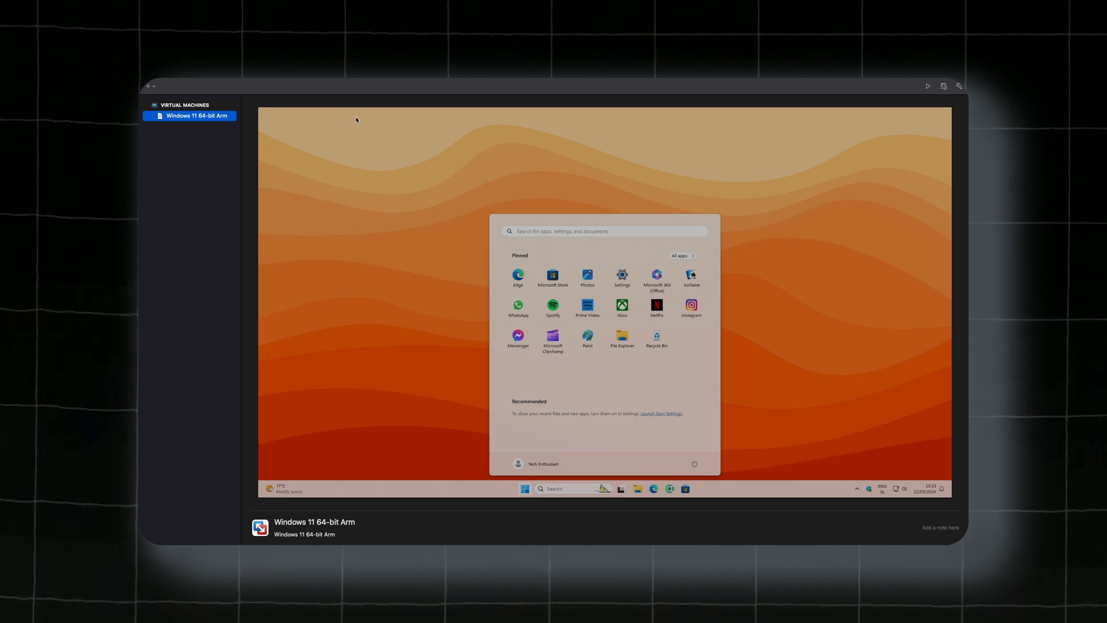
mouse_move(324, 81)
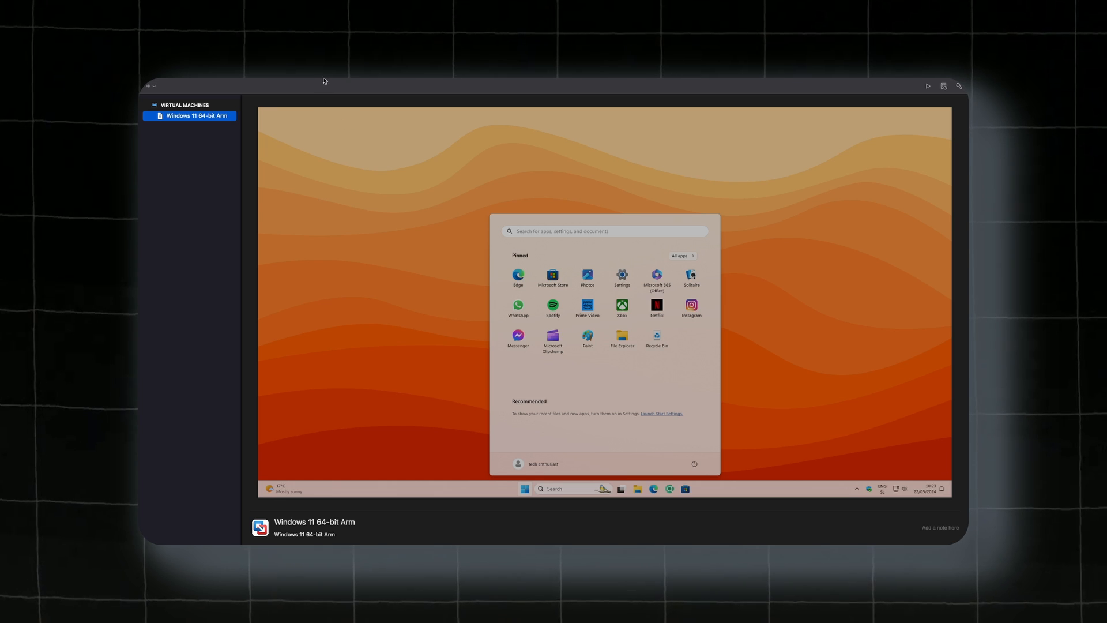
- Show the VMware Fusion application menu in the macOS menu bar
left_click(182, 83)
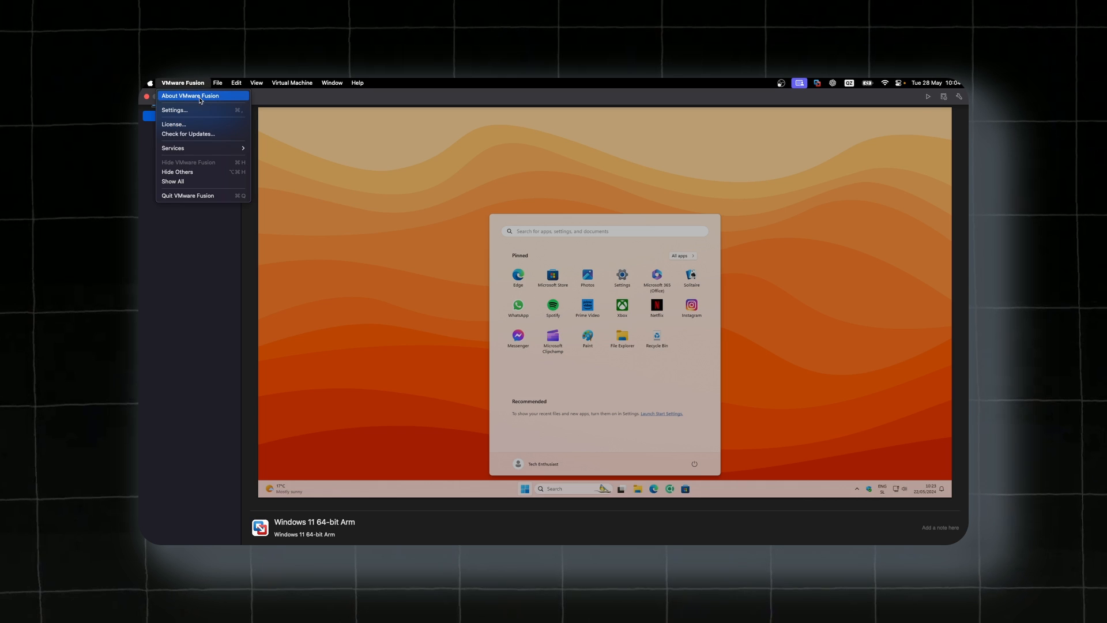
left_click(189, 95)
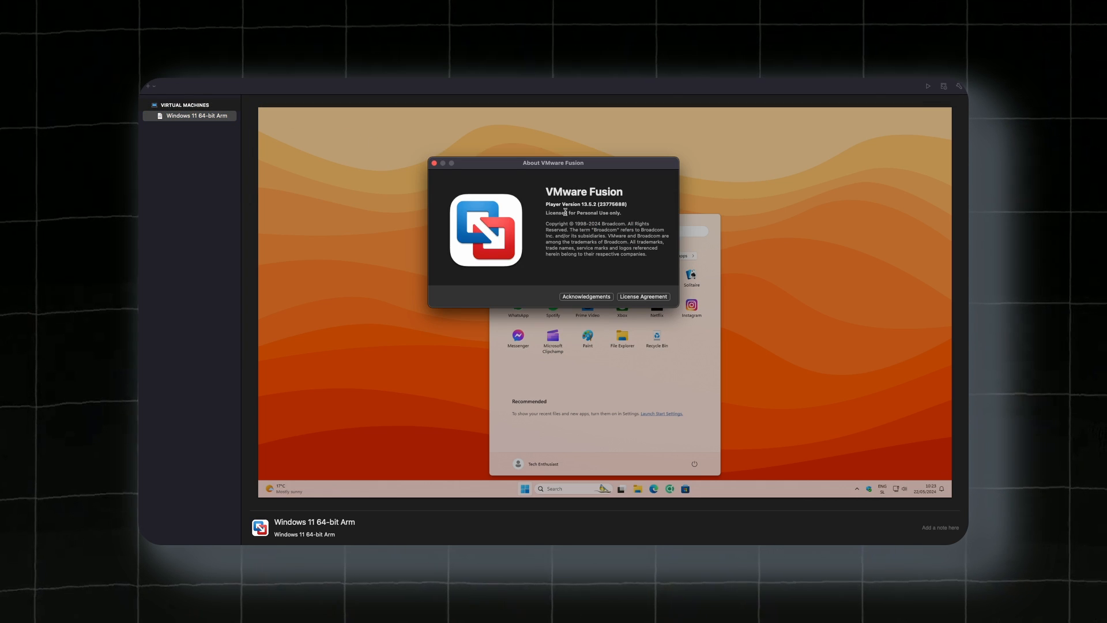
left_click_drag(547, 213, 616, 213)
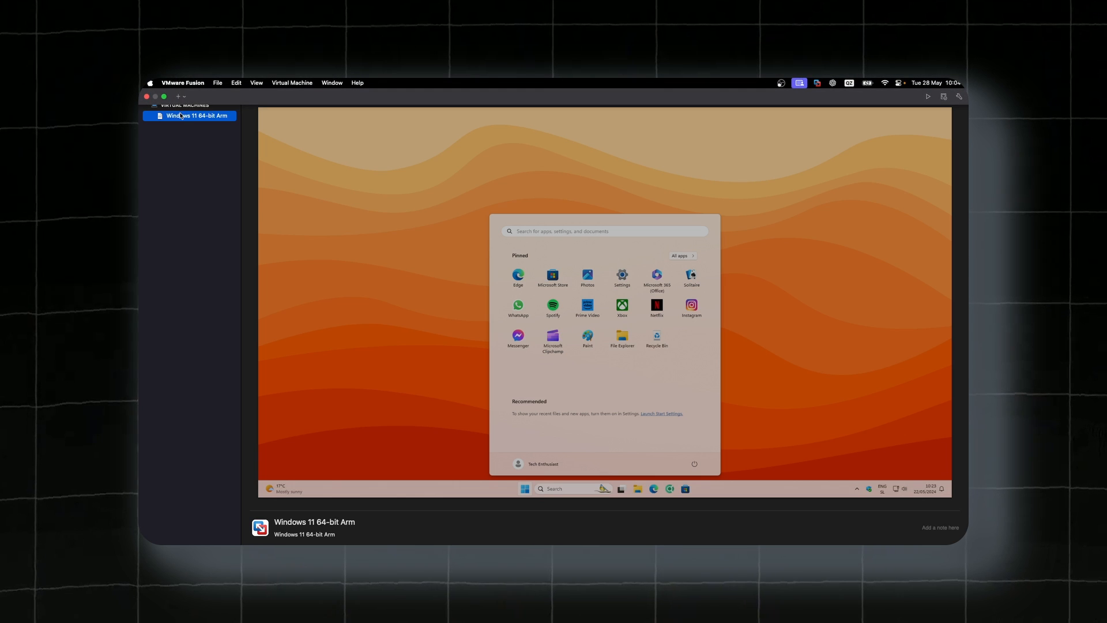
left_click(178, 97)
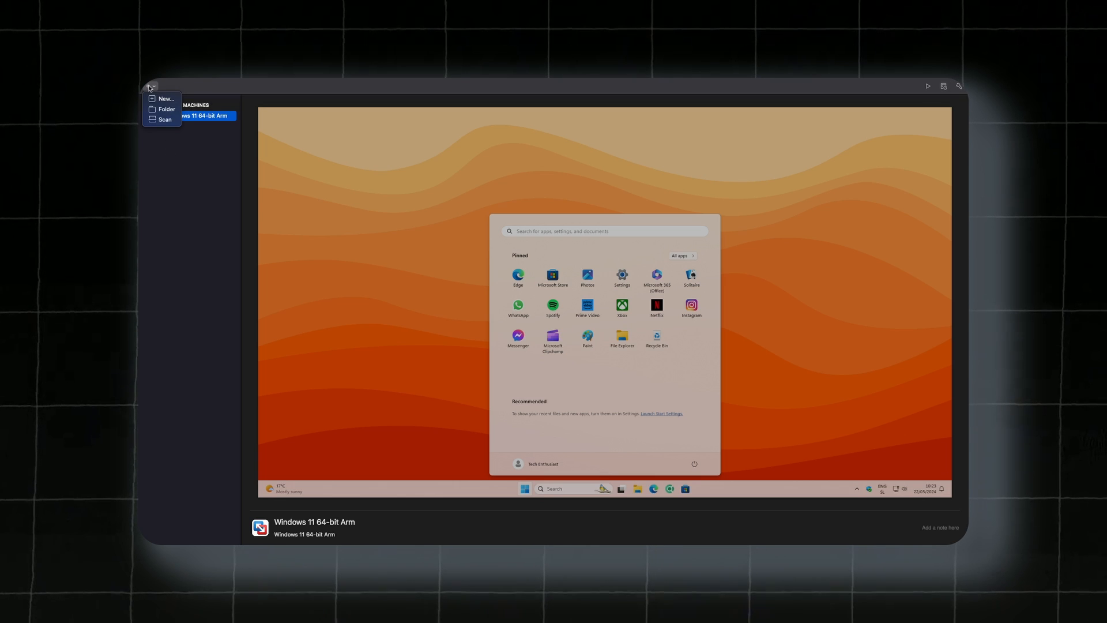
mouse_move(164, 99)
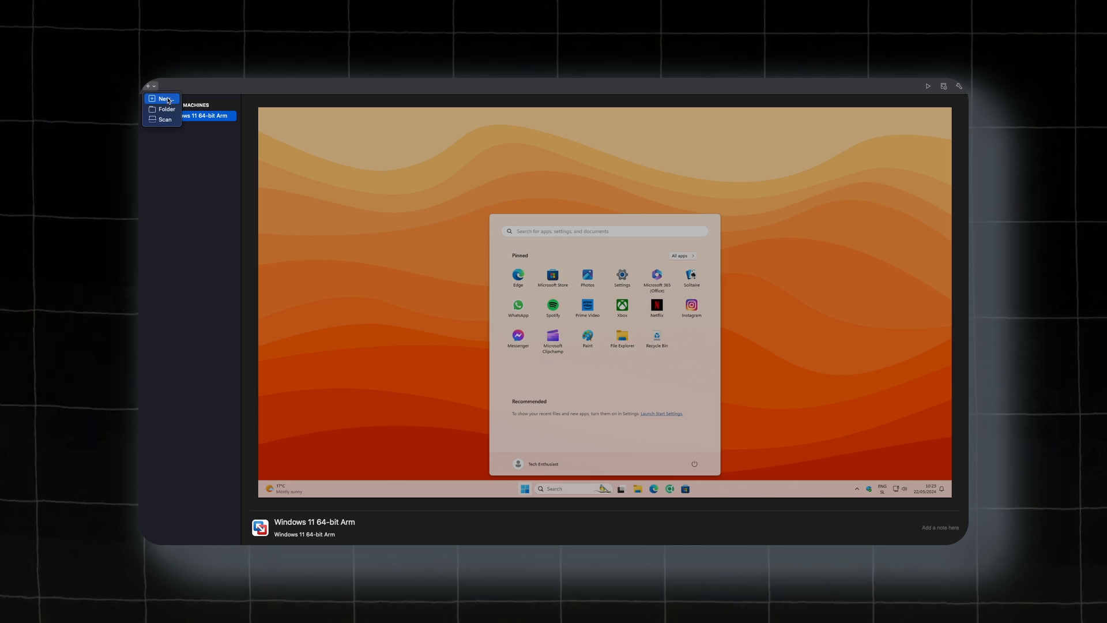
left_click(161, 98)
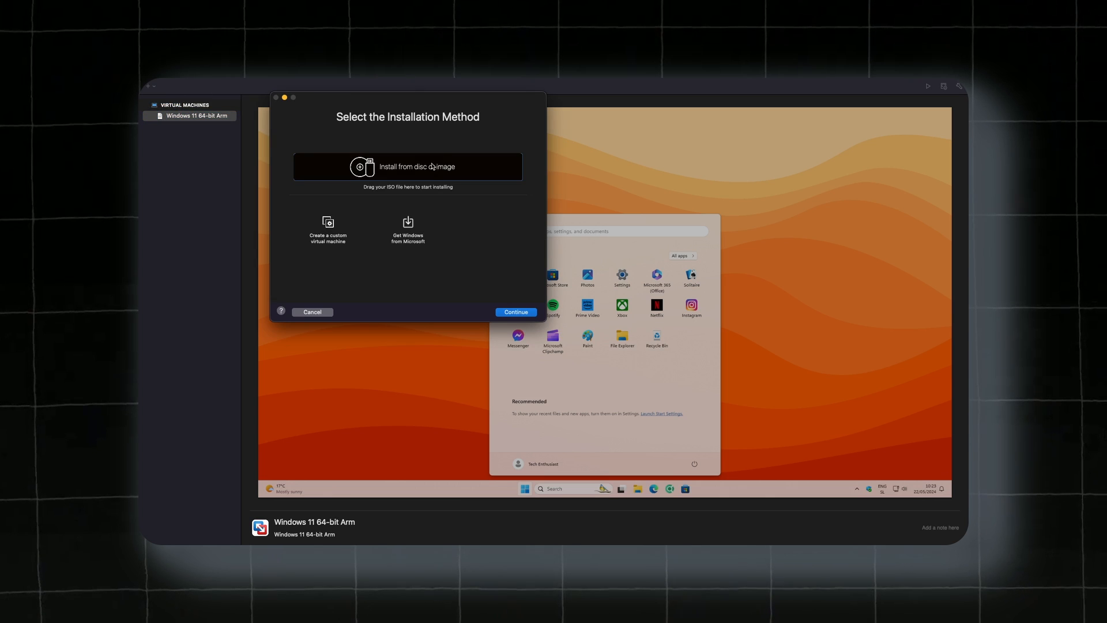
mouse_move(422, 167)
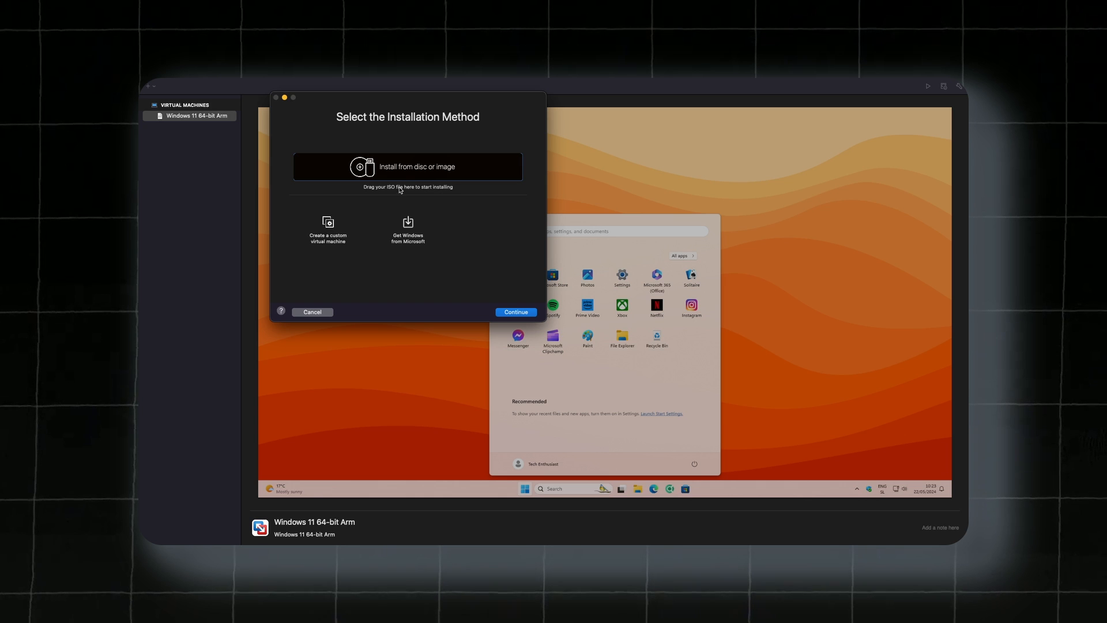
left_click(407, 229)
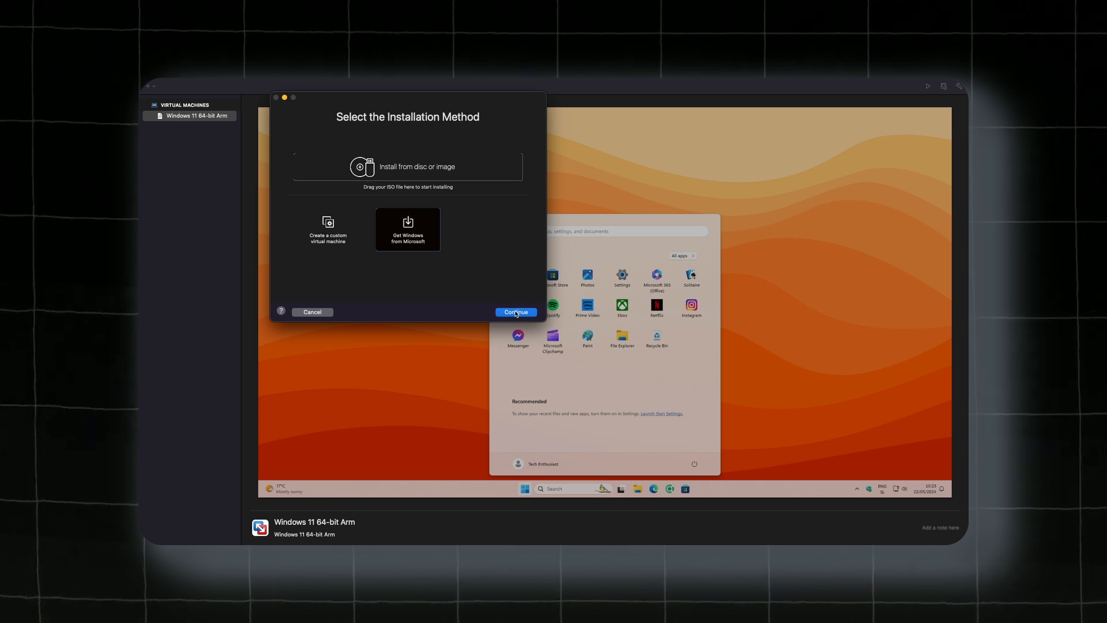
left_click(515, 311)
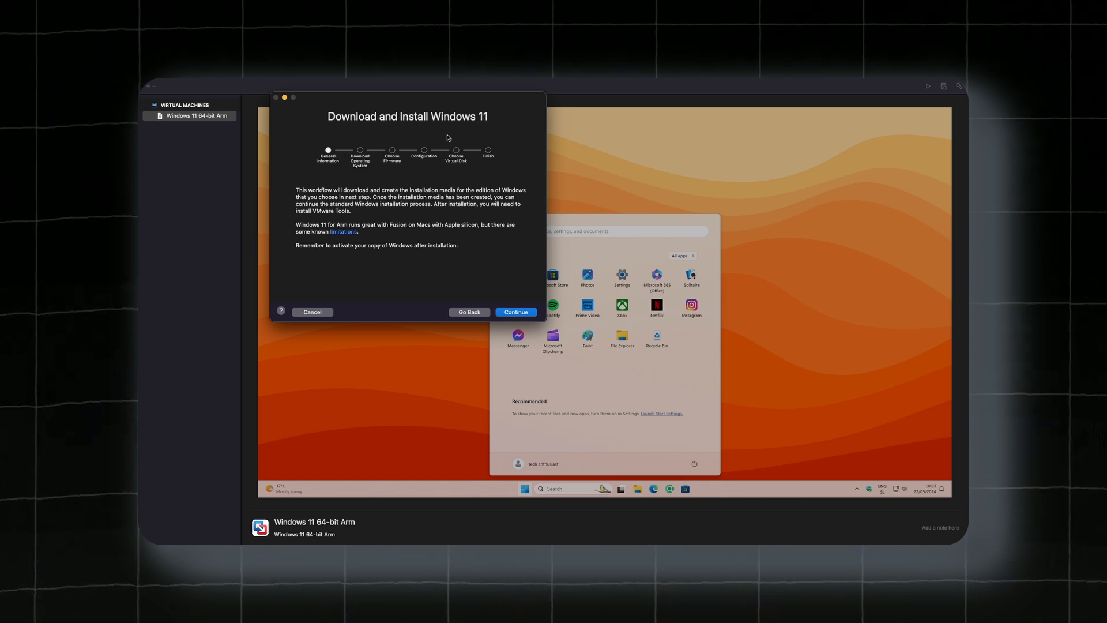
mouse_move(472, 170)
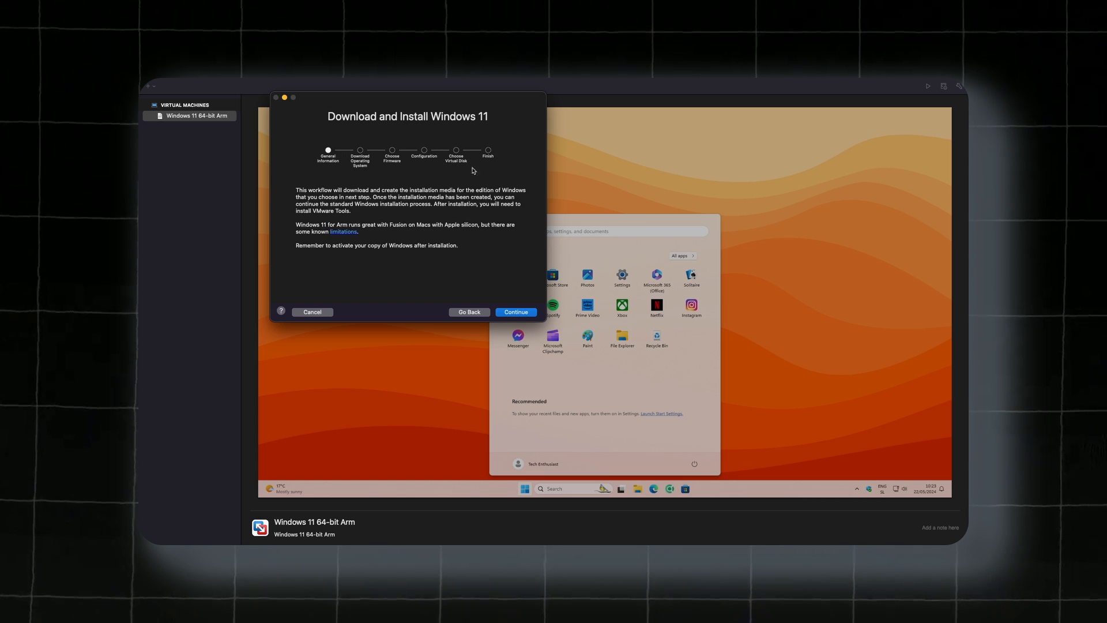
mouse_move(476, 299)
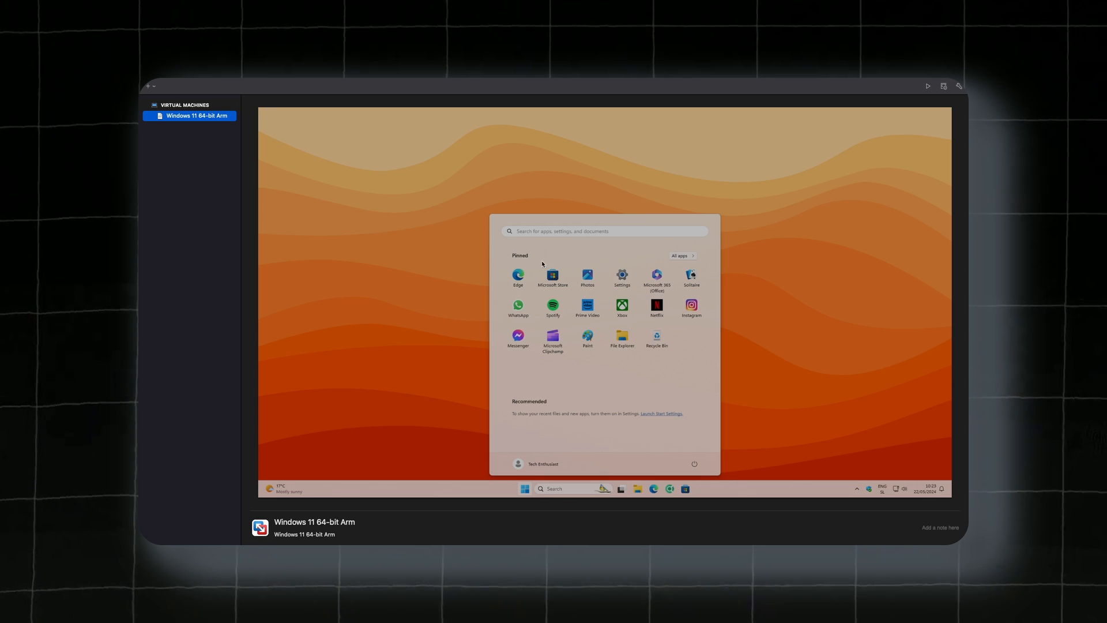
mouse_move(487, 248)
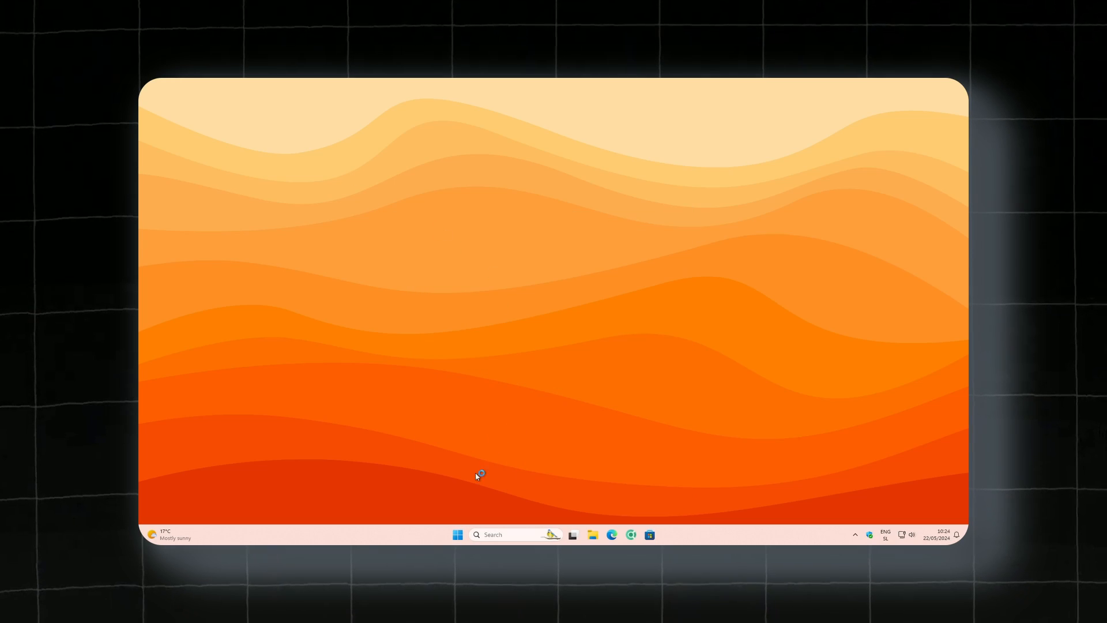
- In the guest, go Start > Settings > System > About to see device specifications
left_click(457, 535)
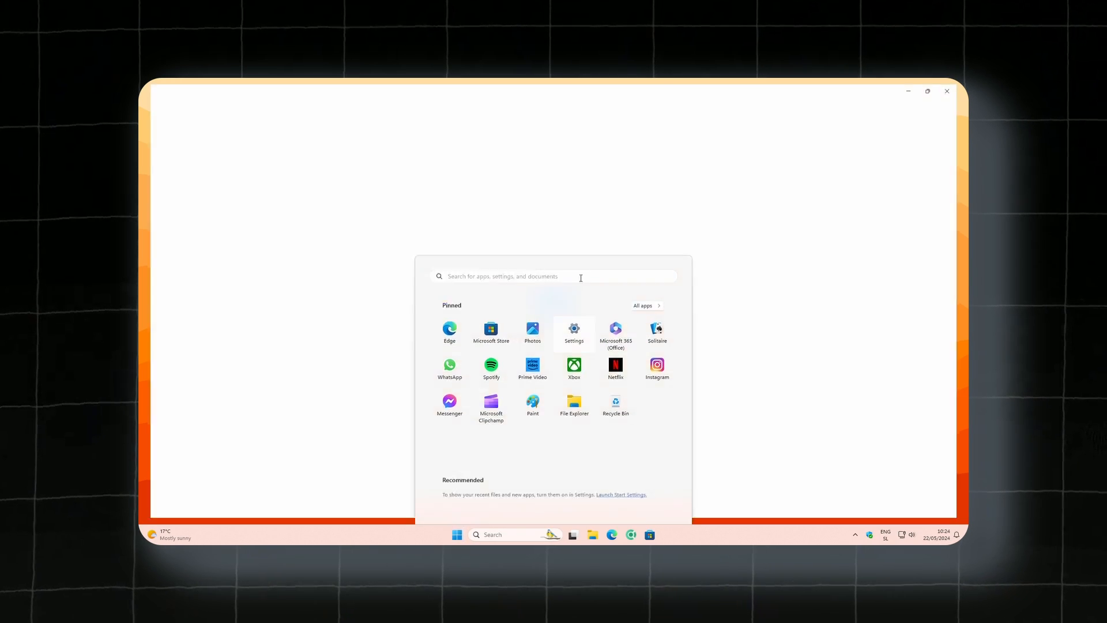
left_click(574, 330)
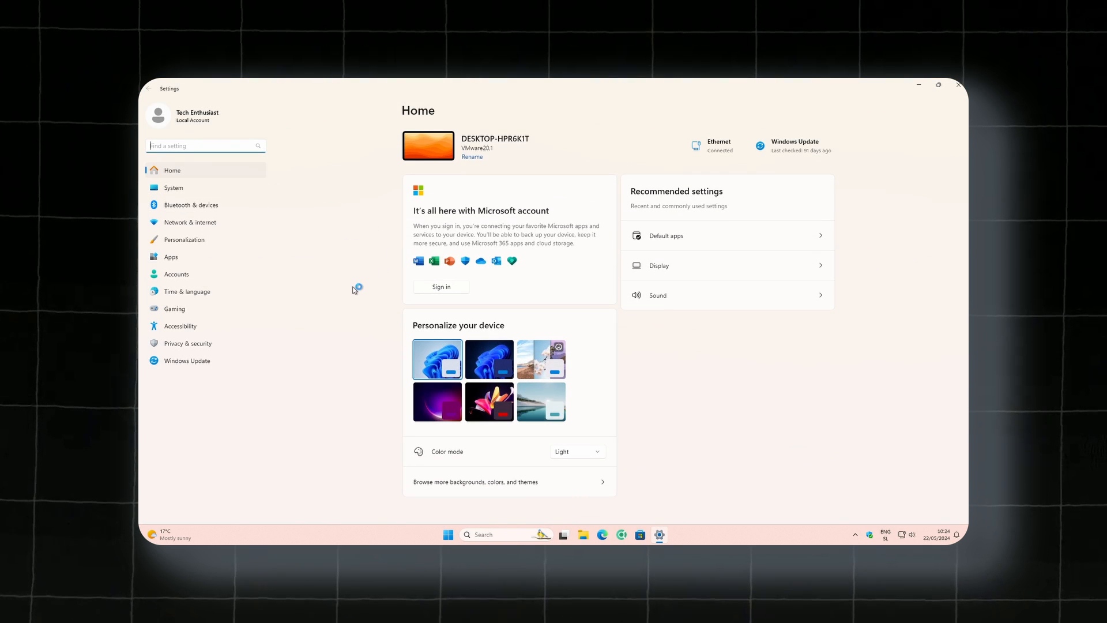
left_click(173, 187)
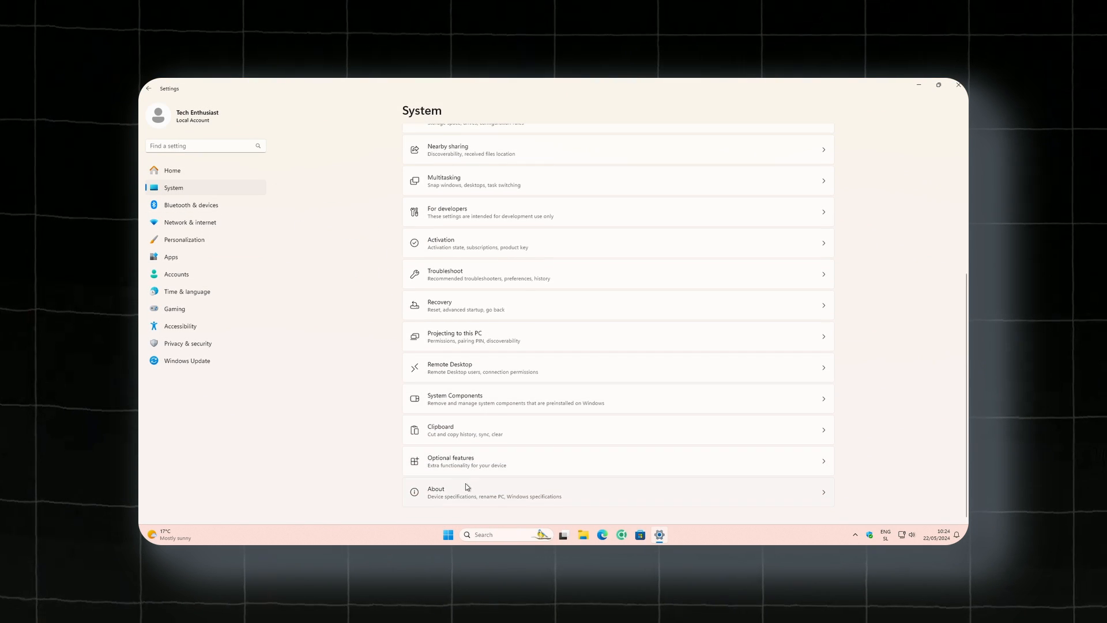
left_click(438, 491)
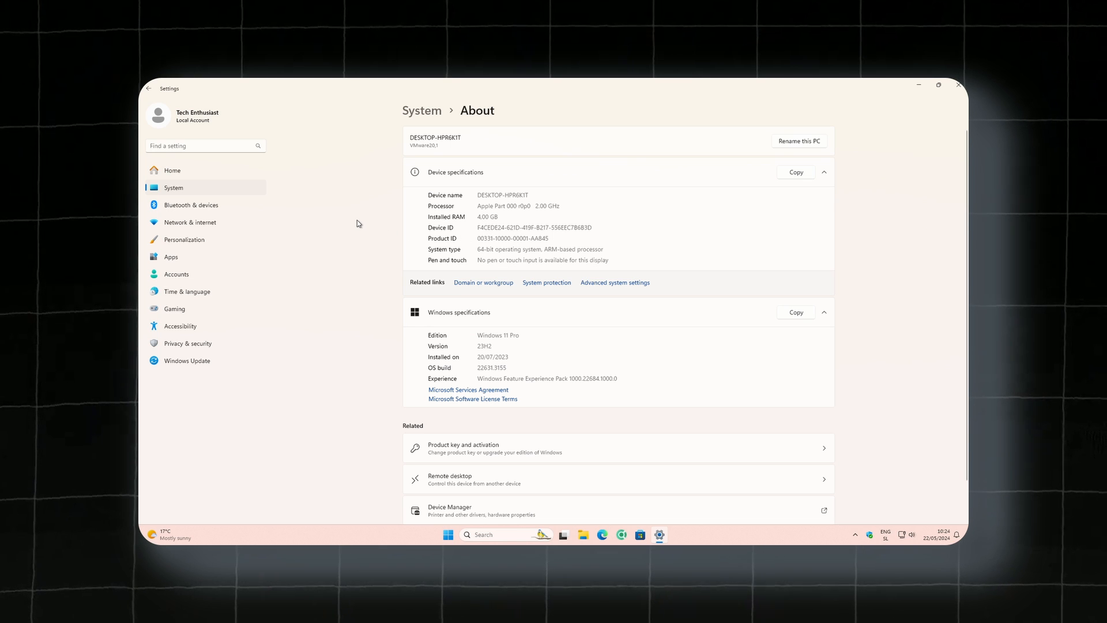
mouse_move(342, 226)
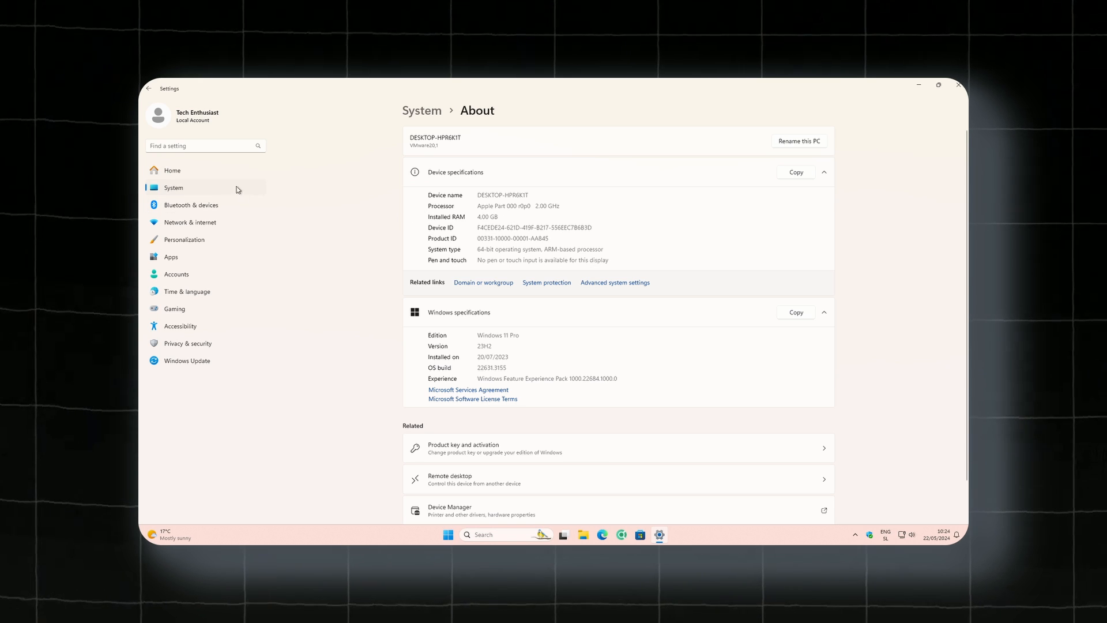
- Return the guest to System settings, then open the VM's Settings on the Display pane
left_click(173, 187)
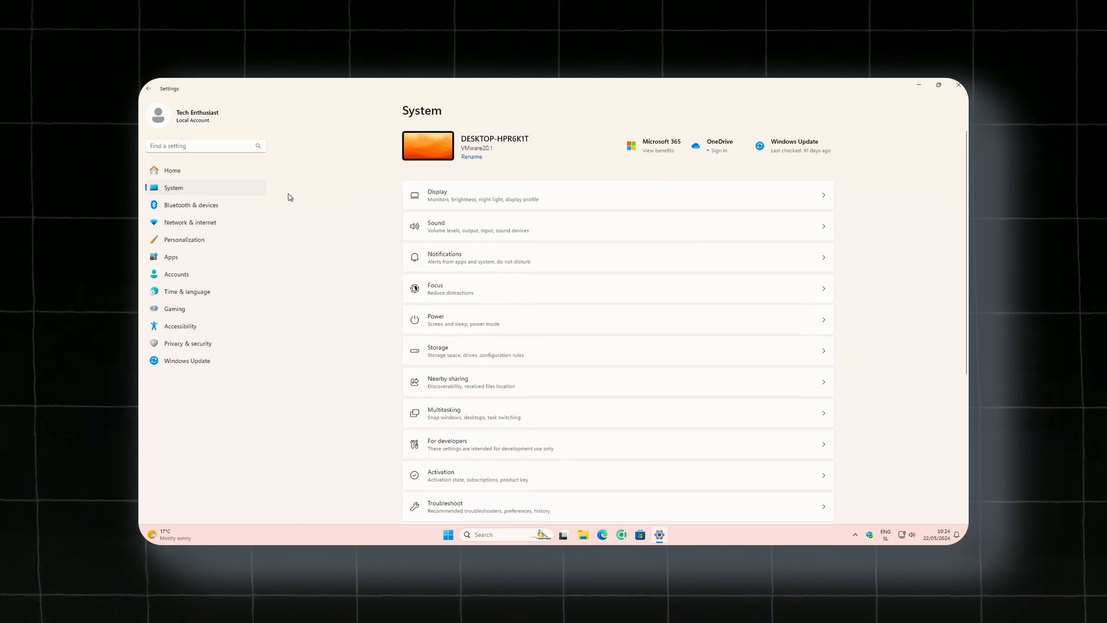
mouse_move(328, 188)
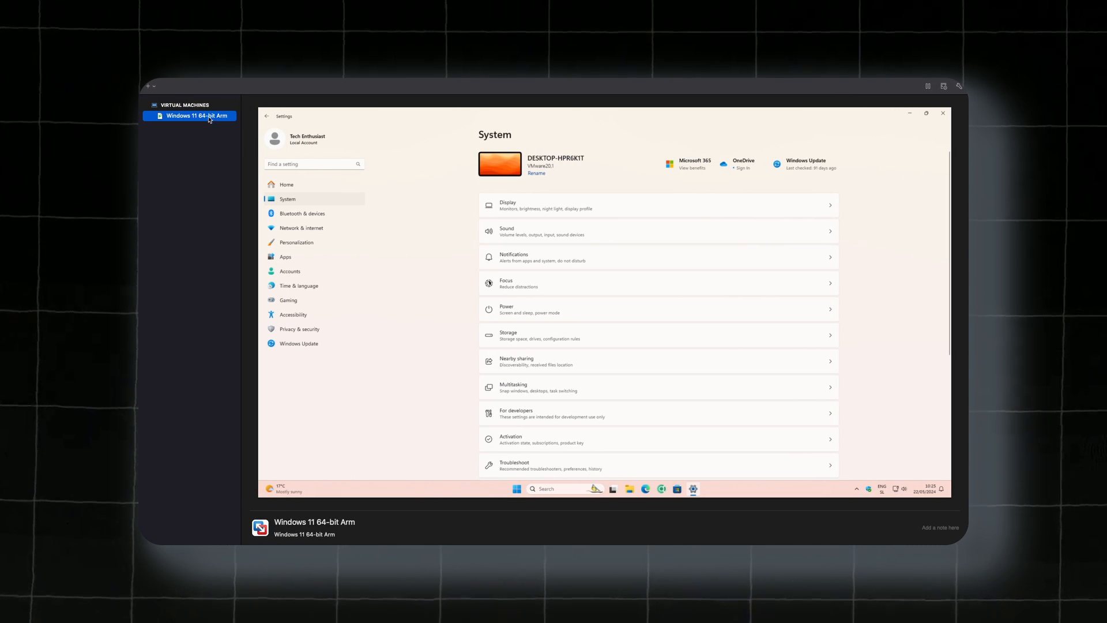
left_click(292, 83)
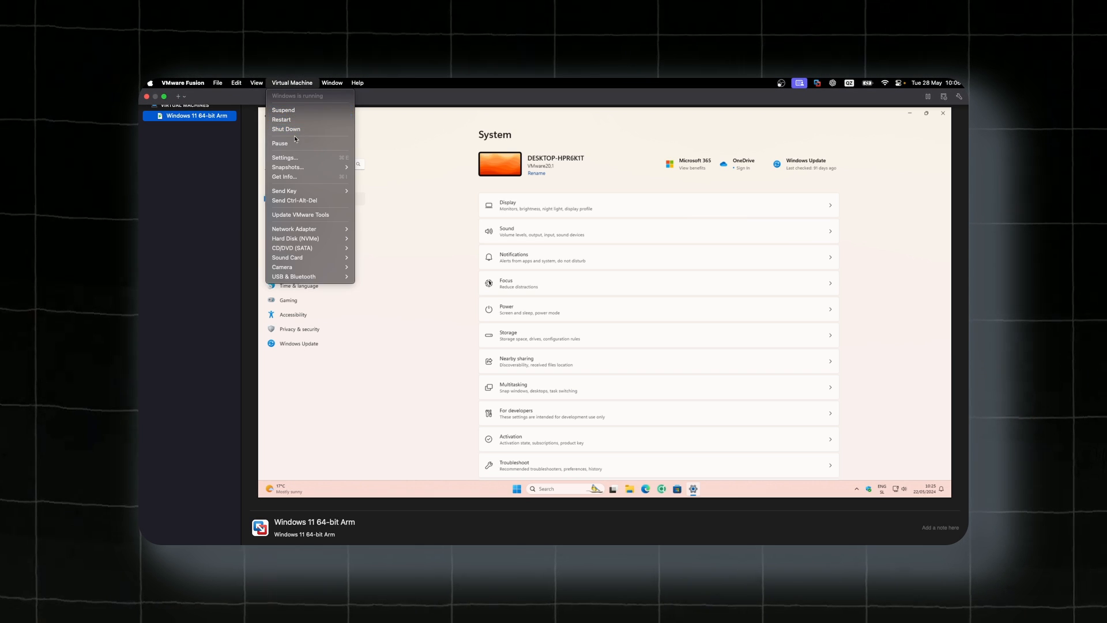
left_click(284, 157)
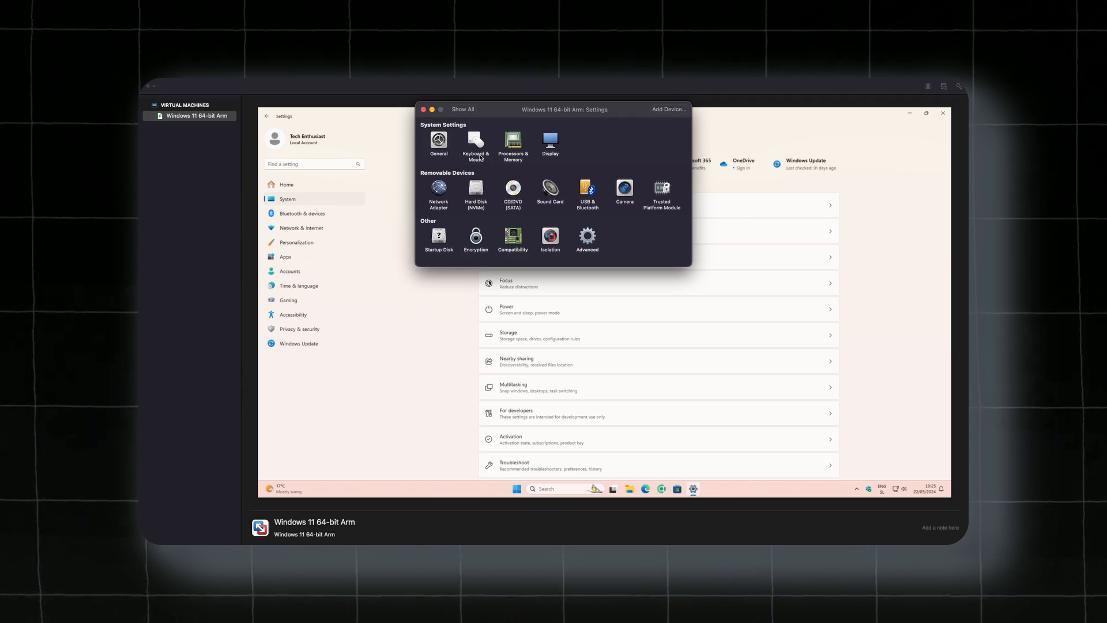
left_click(551, 142)
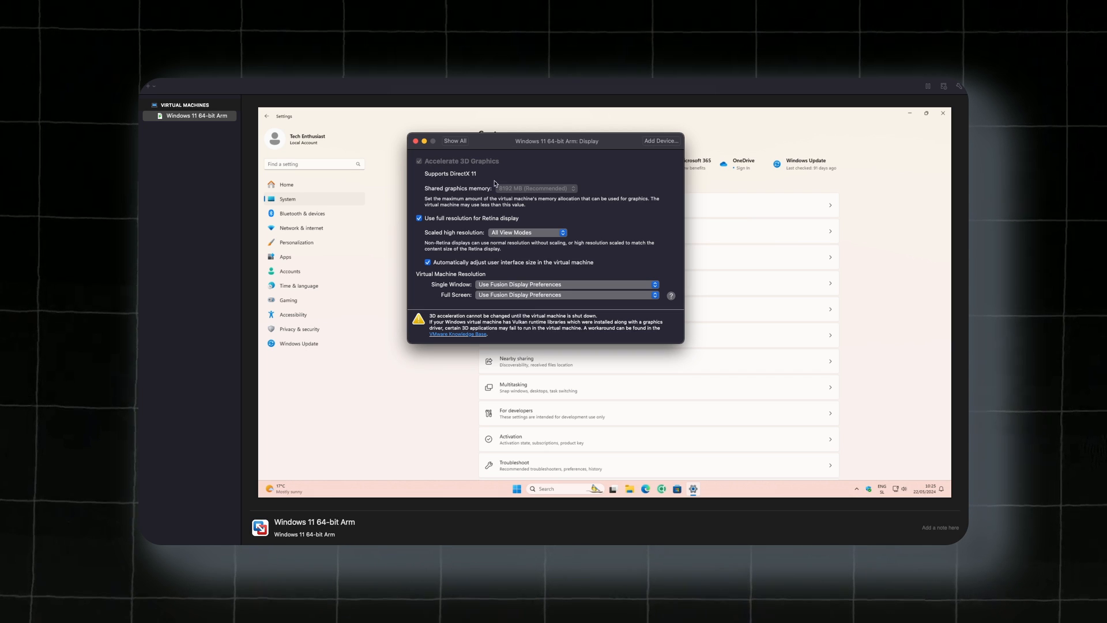
mouse_move(484, 224)
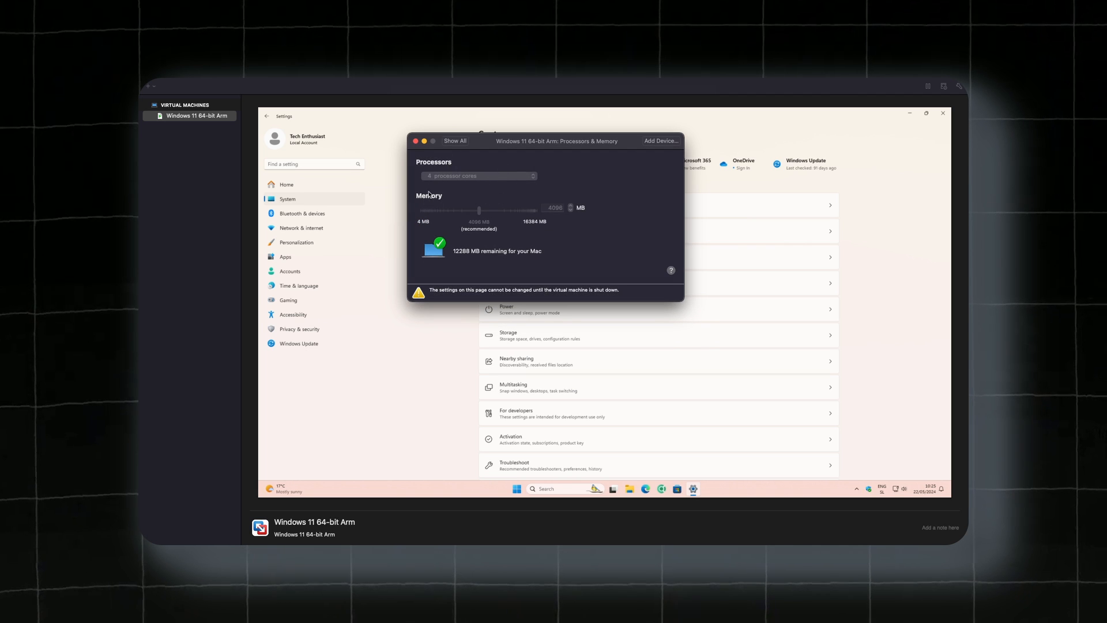
mouse_move(484, 196)
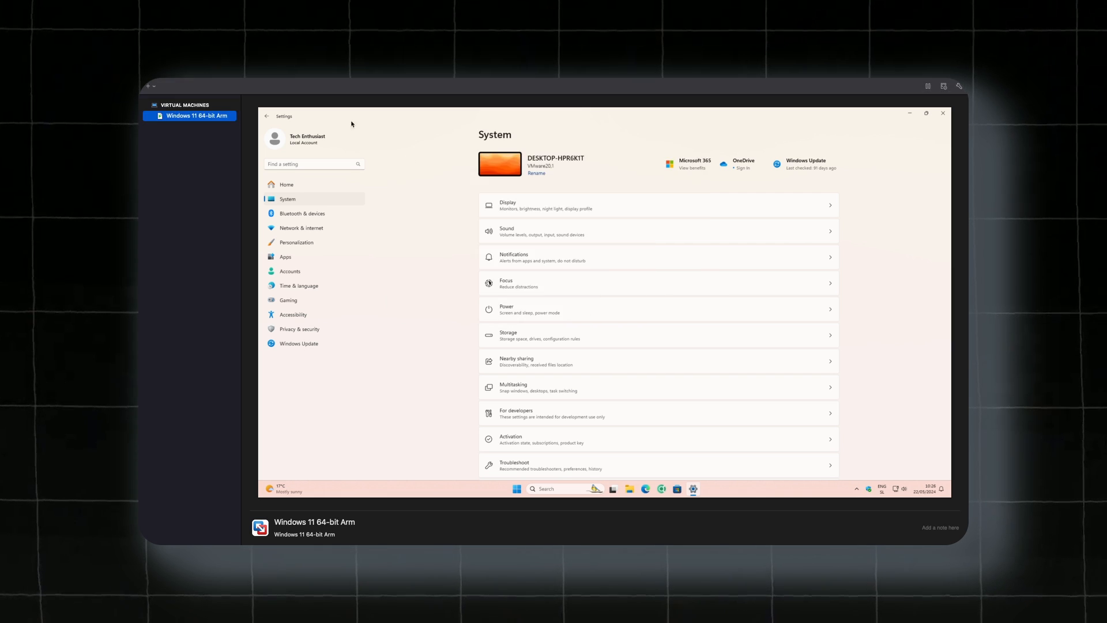
left_click(293, 82)
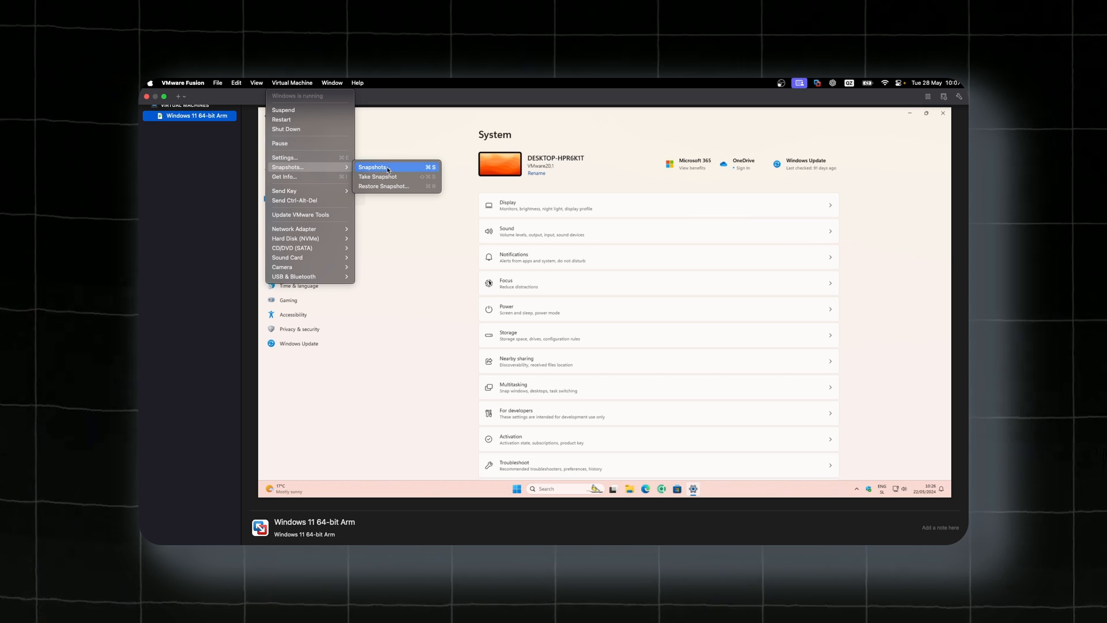
left_click(373, 167)
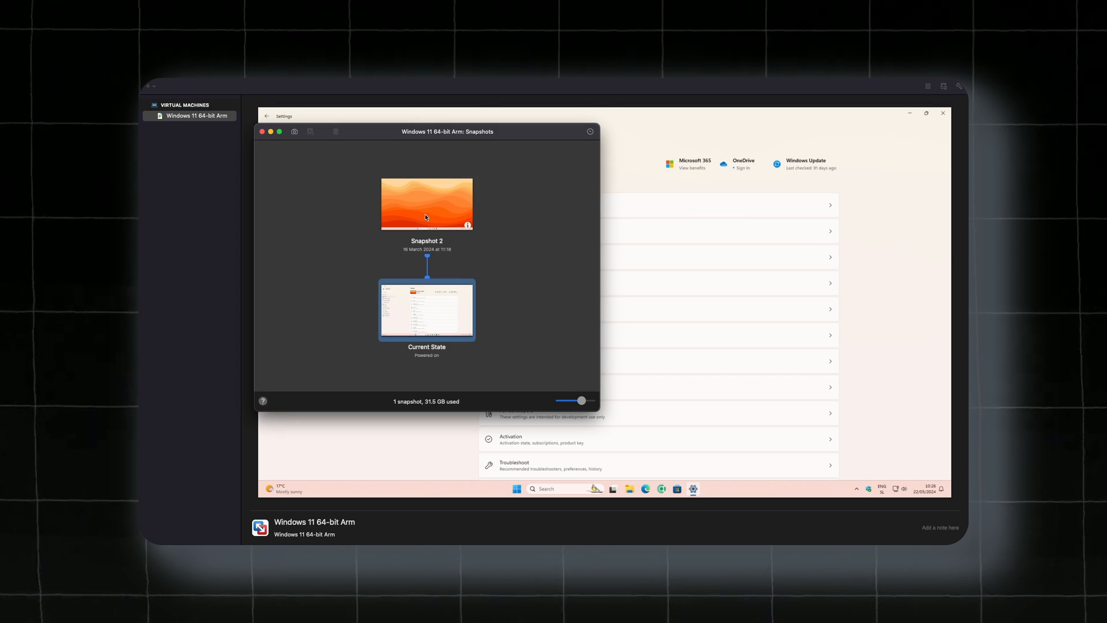
left_click(427, 204)
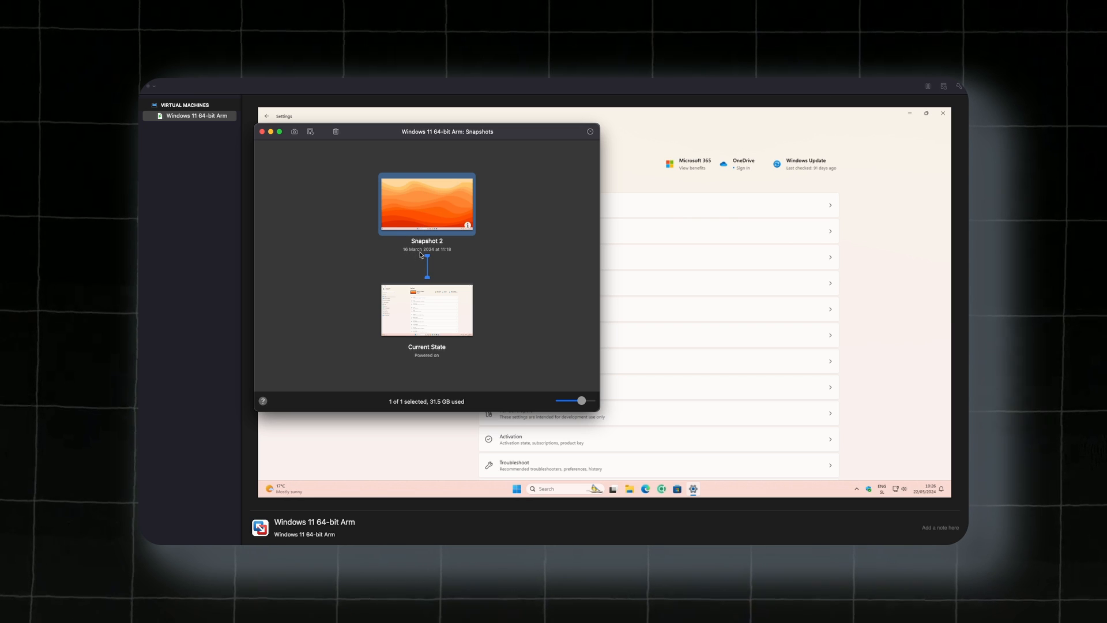
left_click(292, 82)
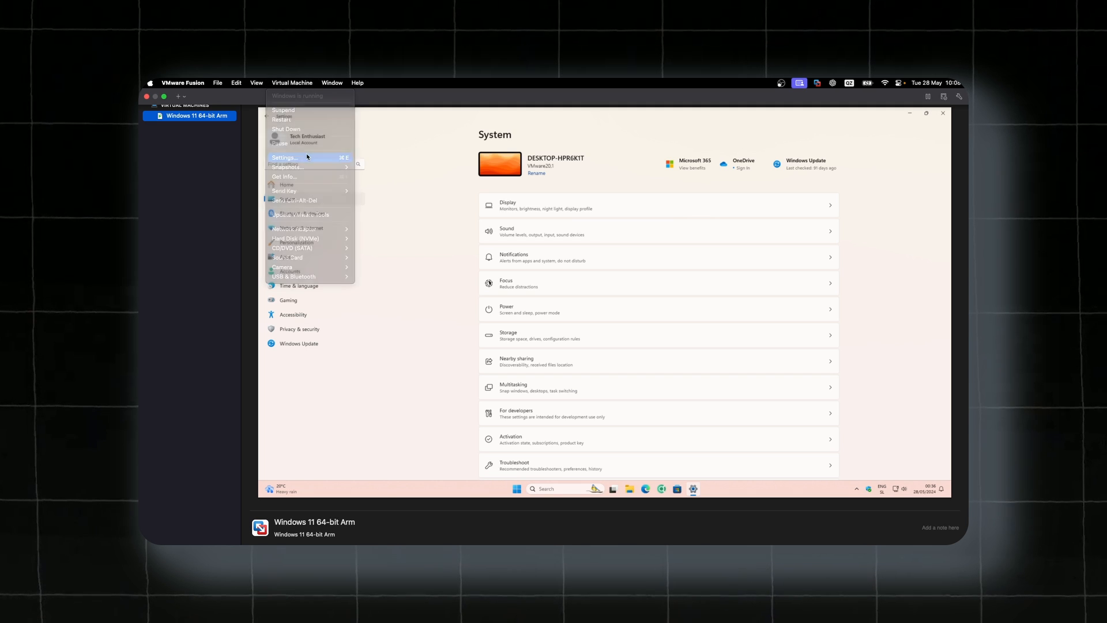
left_click(283, 157)
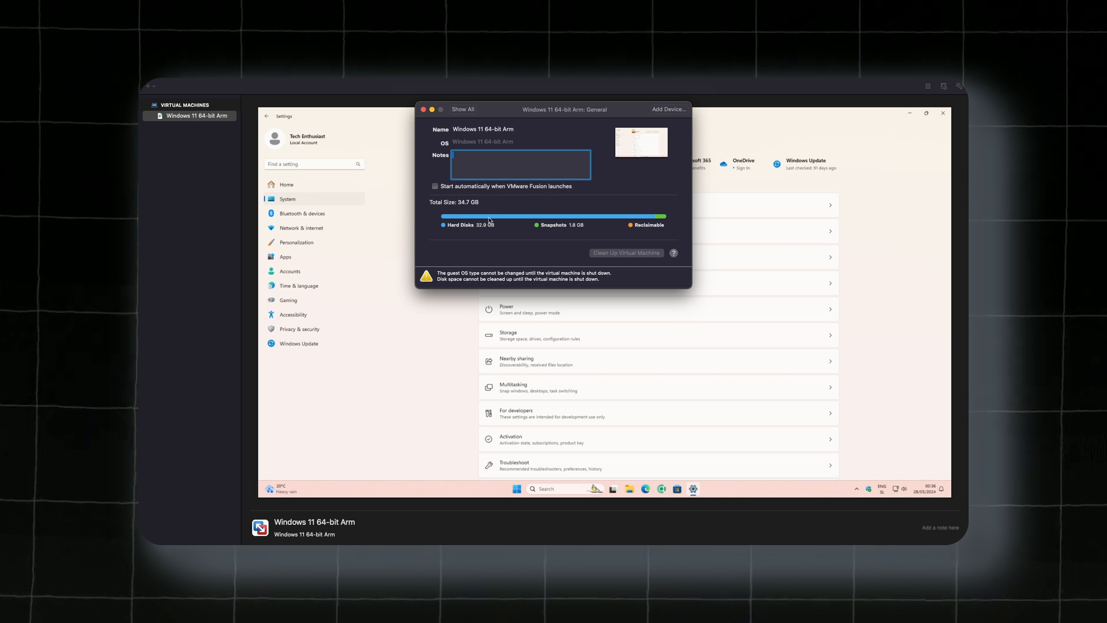
mouse_move(566, 228)
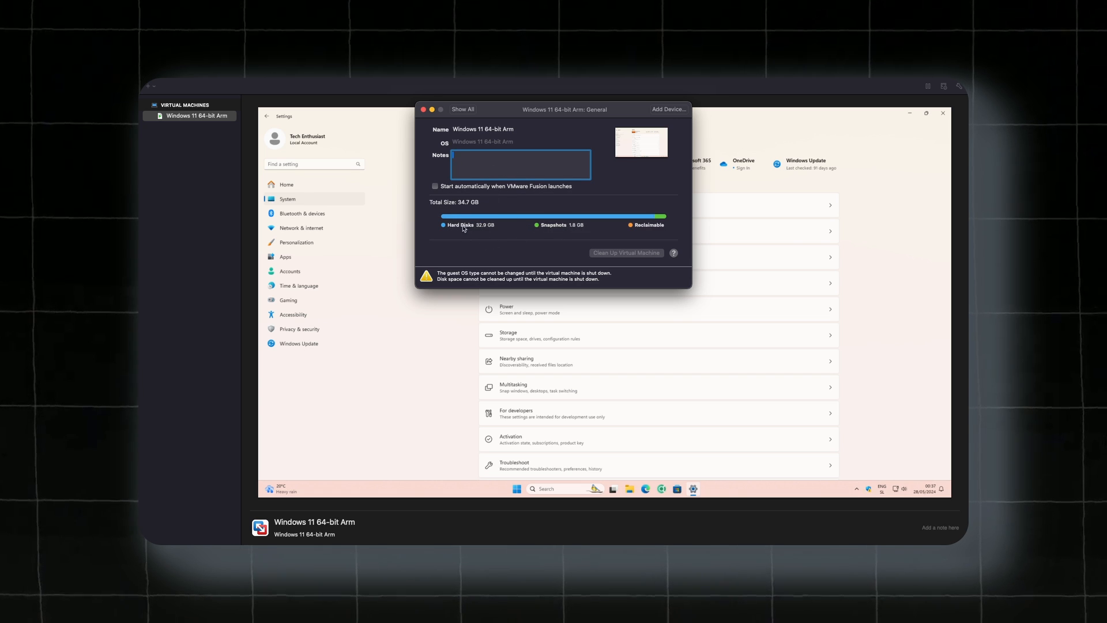
mouse_move(461, 204)
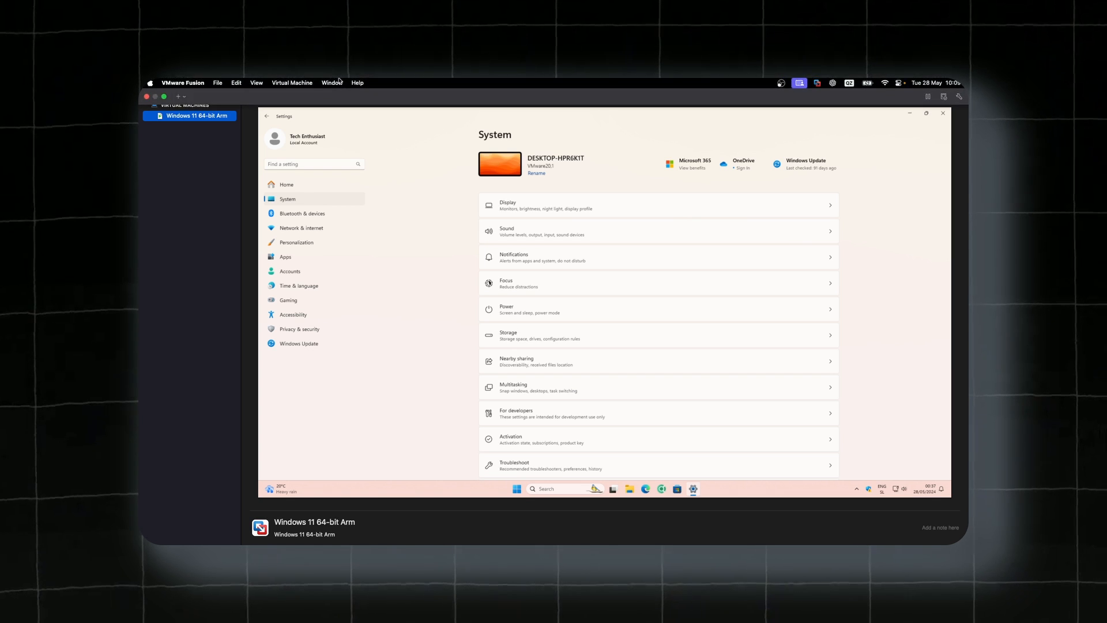
left_click(293, 82)
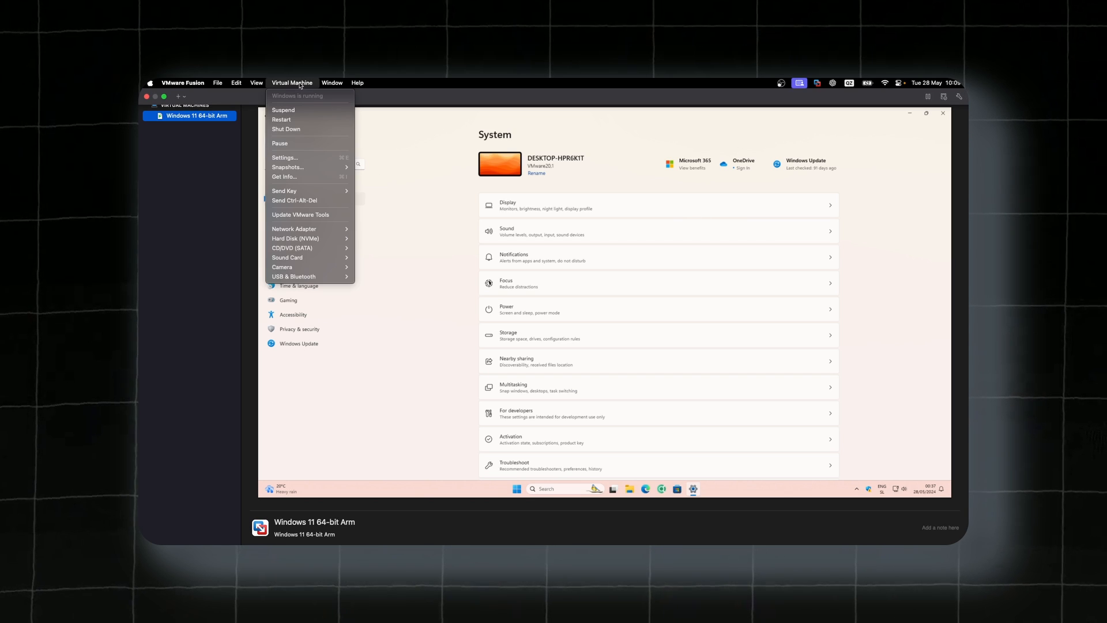